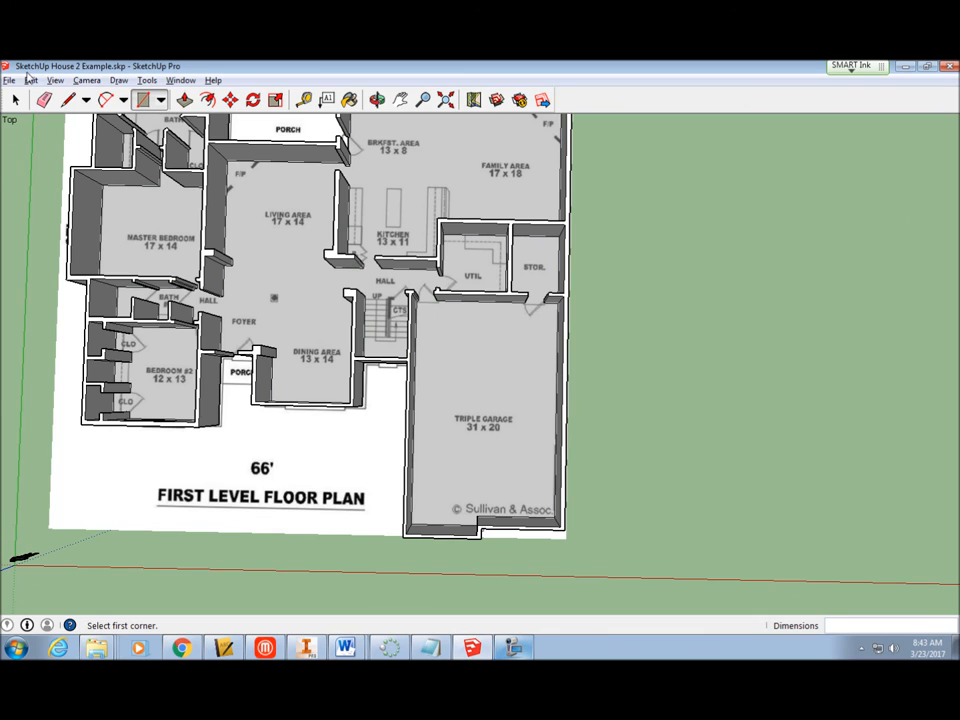
# - Start an image import and list the floor plan image files from Pictures
pyautogui.click(12, 80)
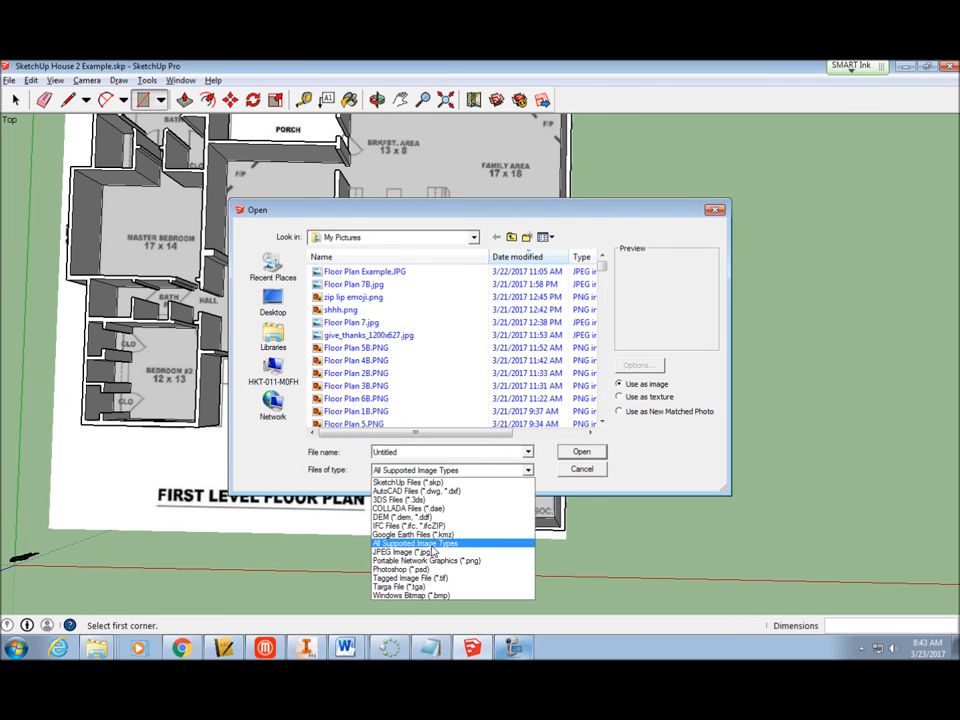
pyautogui.click(414, 542)
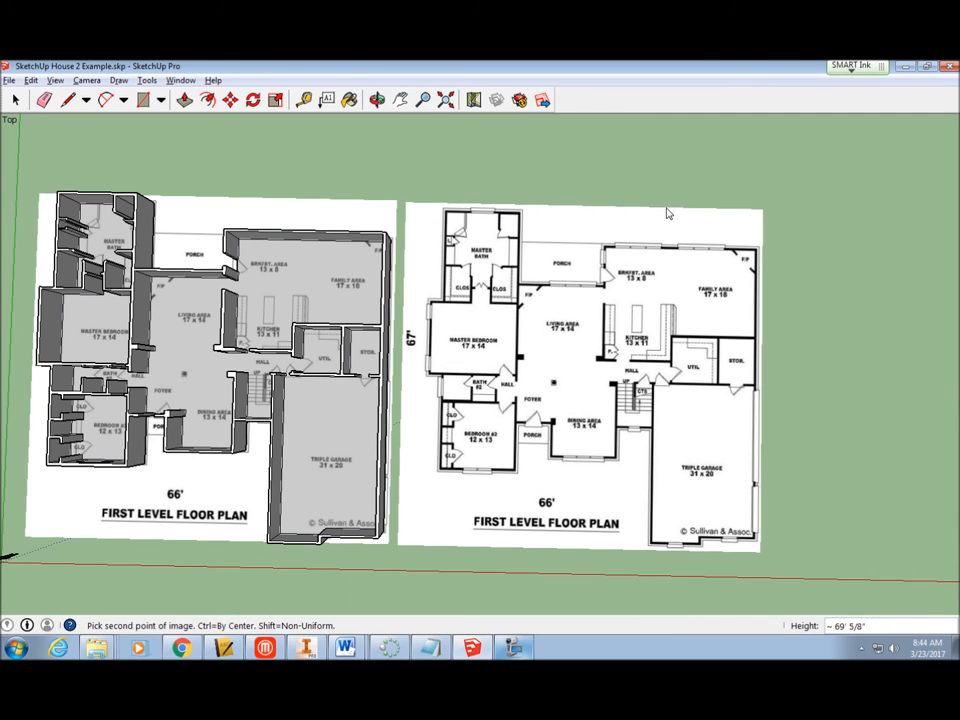
# - Place the second floor plan image beside the first and view the model from the top
pyautogui.click(86, 80)
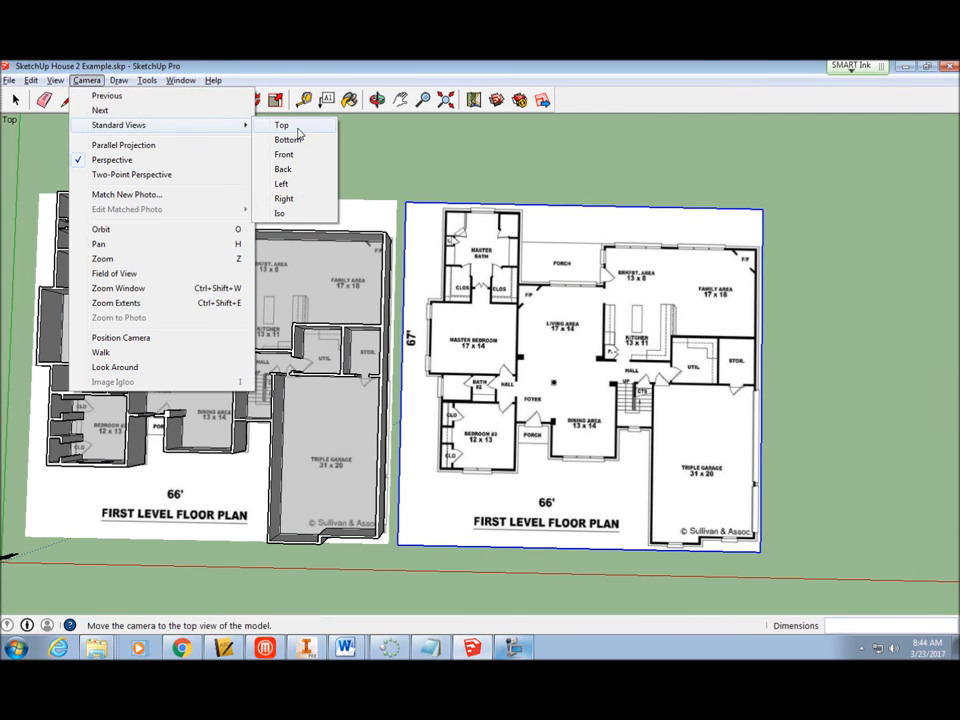
pyautogui.click(282, 124)
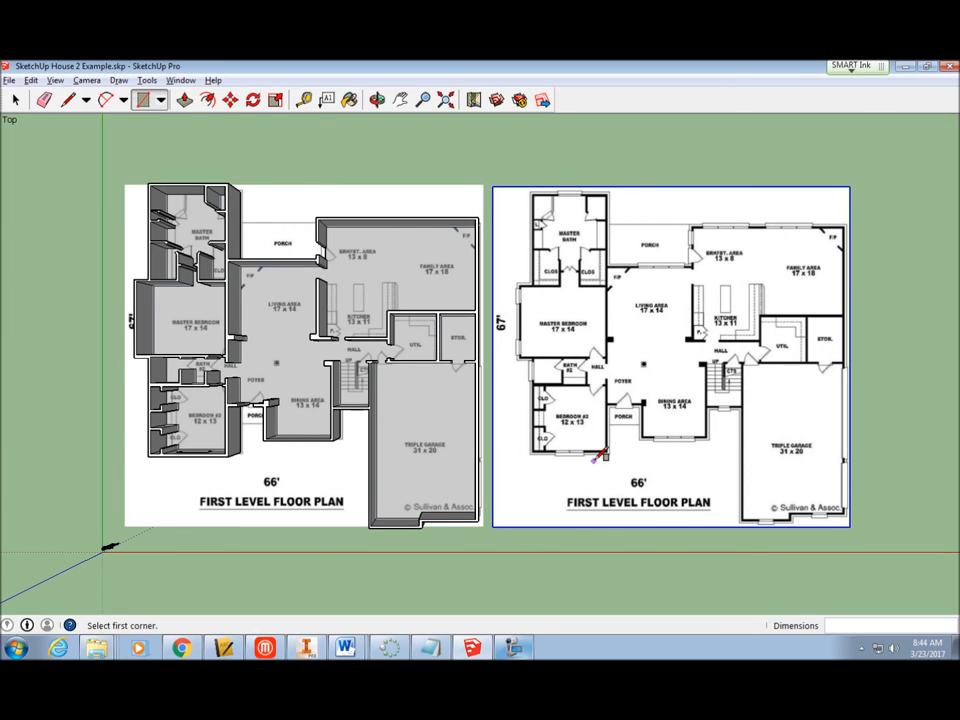
pyautogui.moveTo(528, 310)
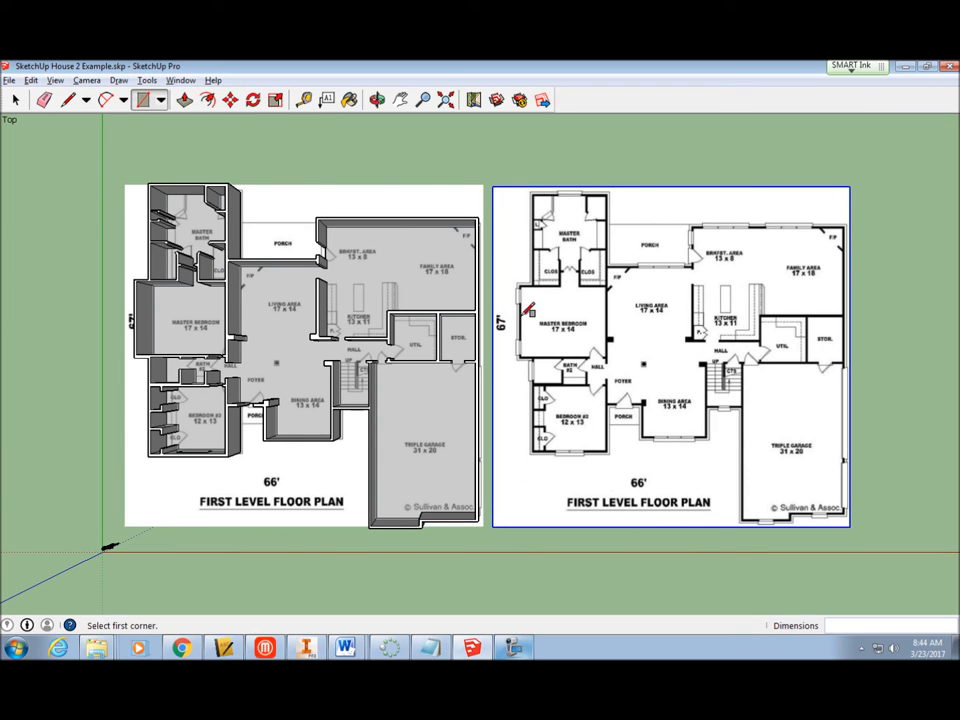
pyautogui.moveTo(232, 340)
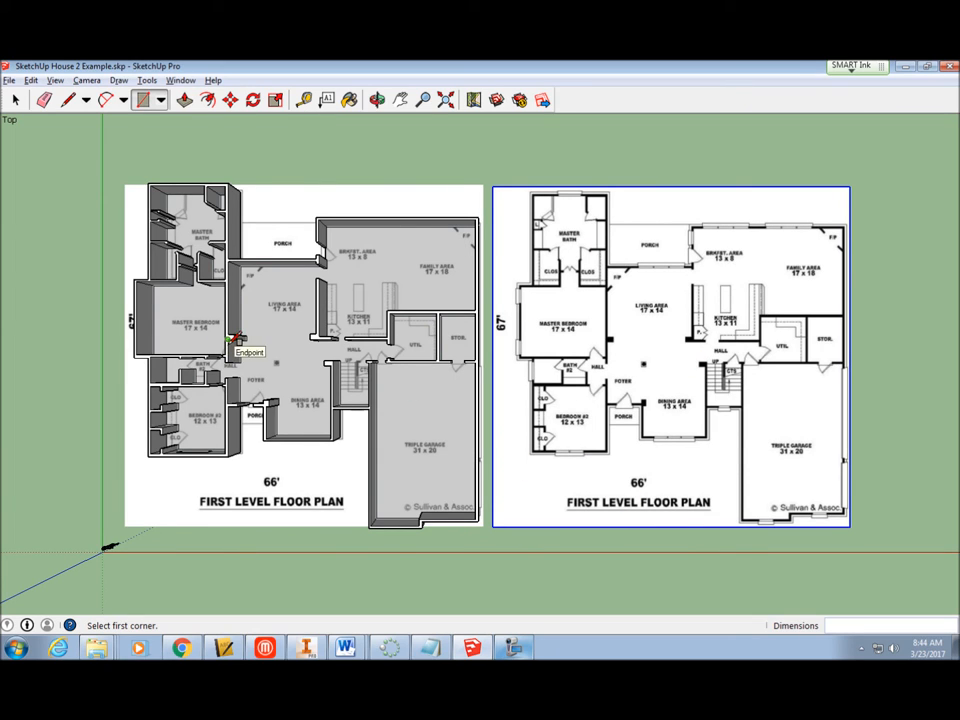
pyautogui.moveTo(116, 184)
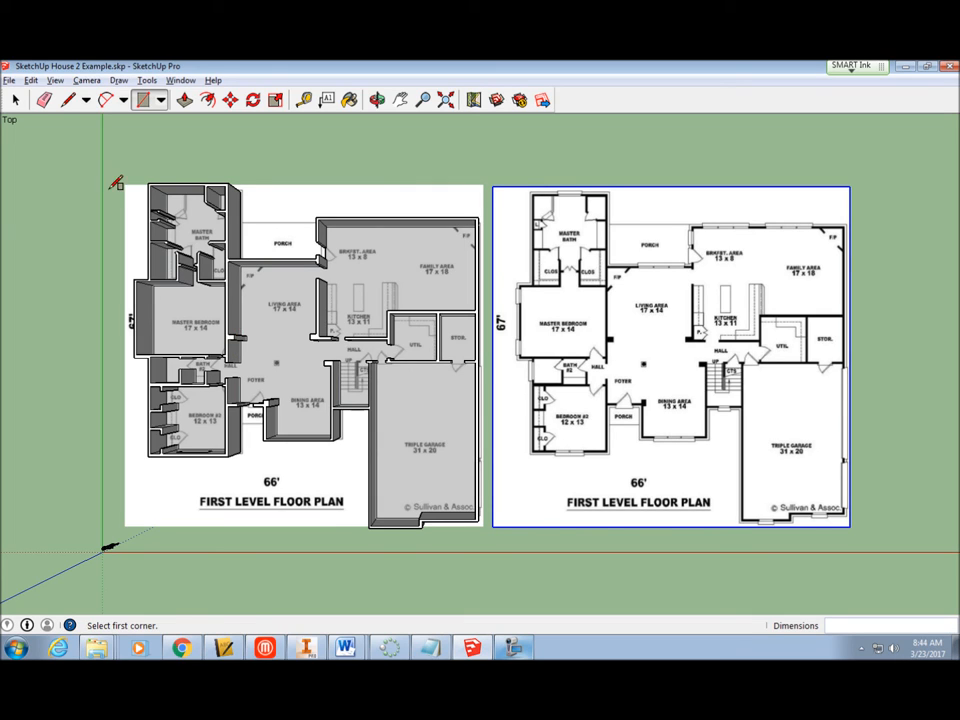
pyautogui.click(68, 100)
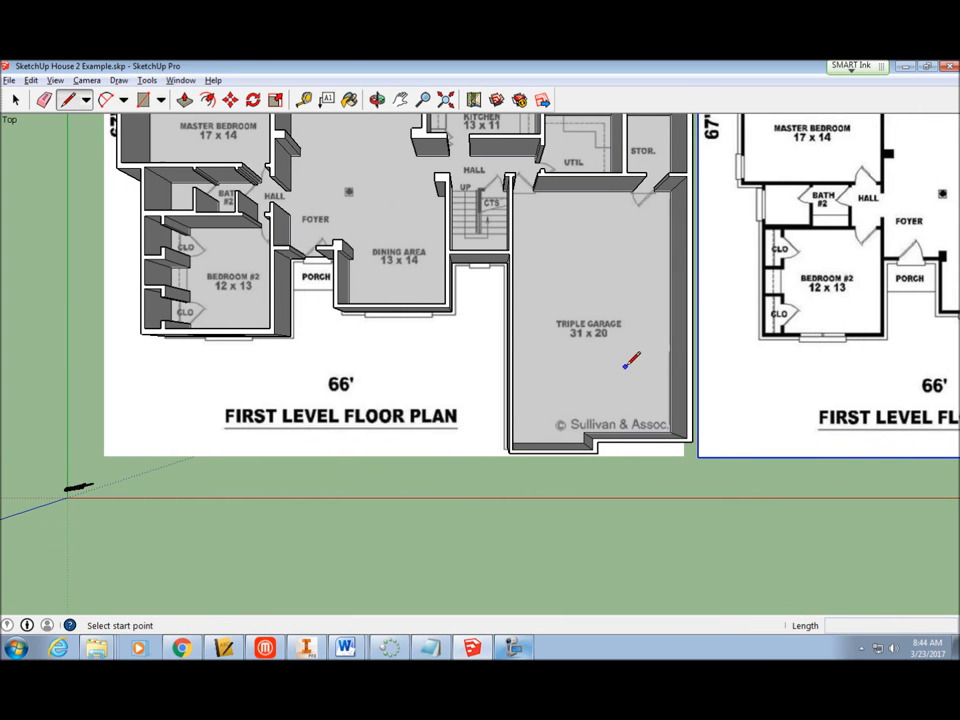
pyautogui.scroll(-3)
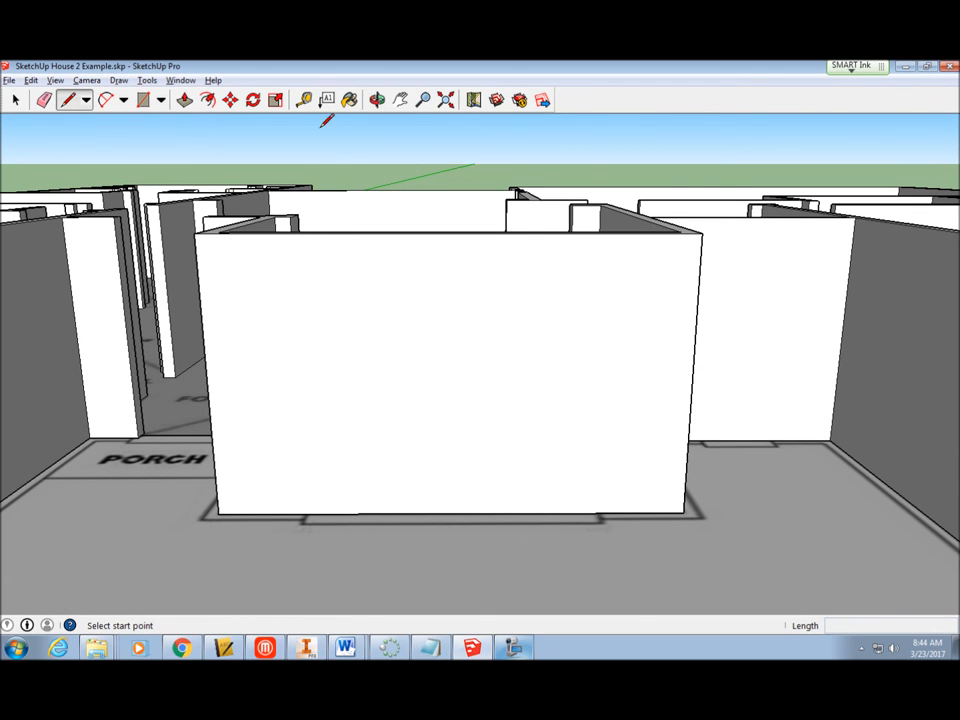
# - Pull horizontal guides up the wall face at 36 inches and 24 inches with the Tape Measure
pyautogui.click(304, 100)
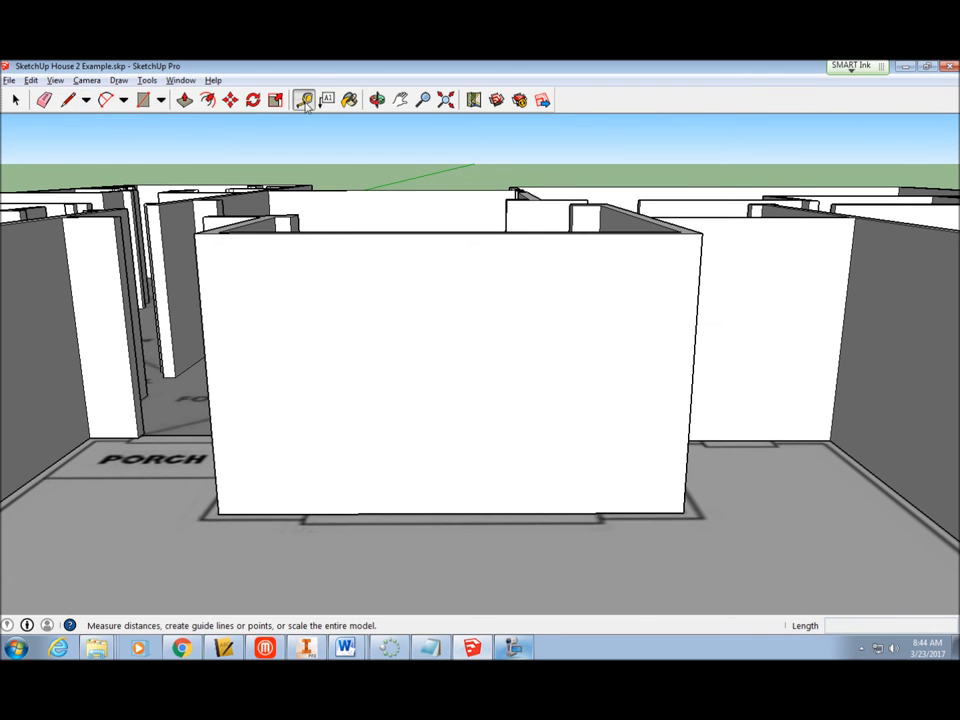
pyautogui.click(304, 100)
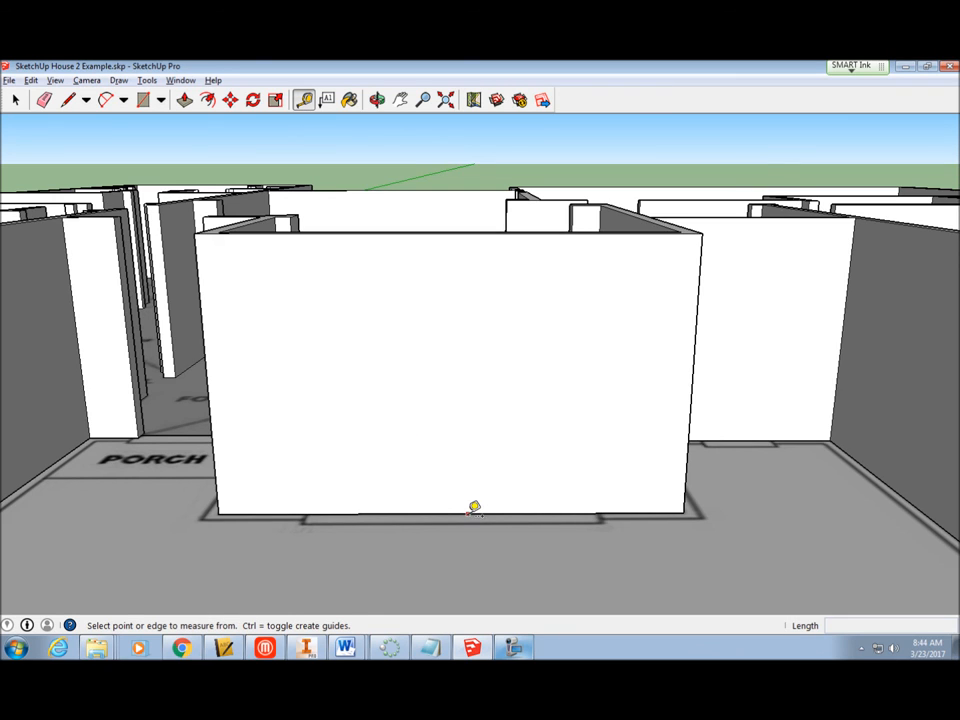
pyautogui.moveTo(476, 510); pyautogui.dragTo(464, 444)
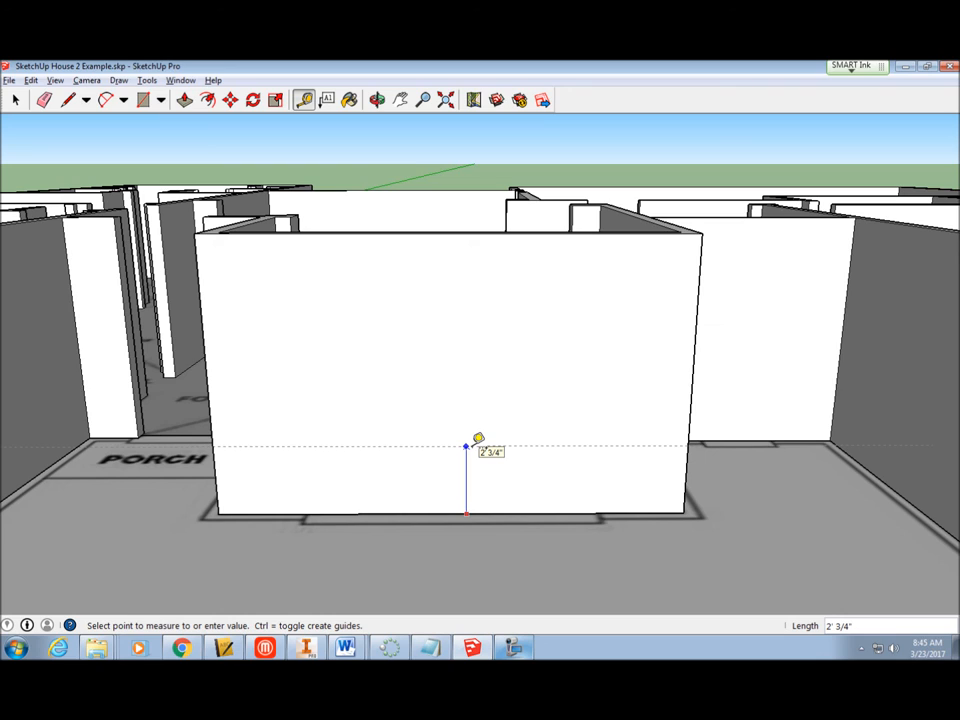
pyautogui.write('36')
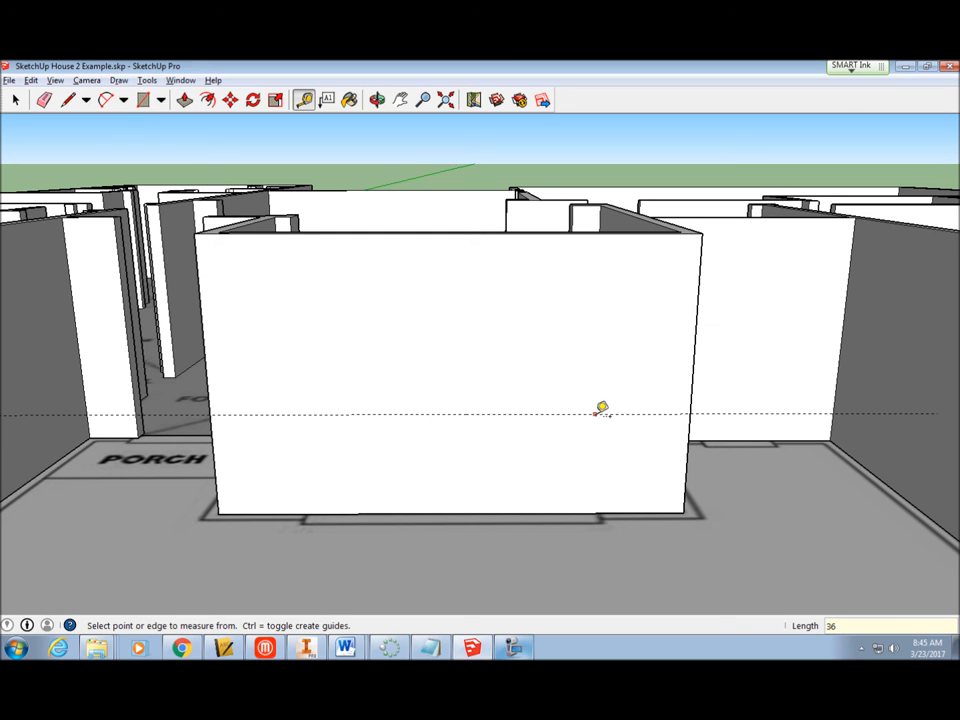
pyautogui.moveTo(588, 476)
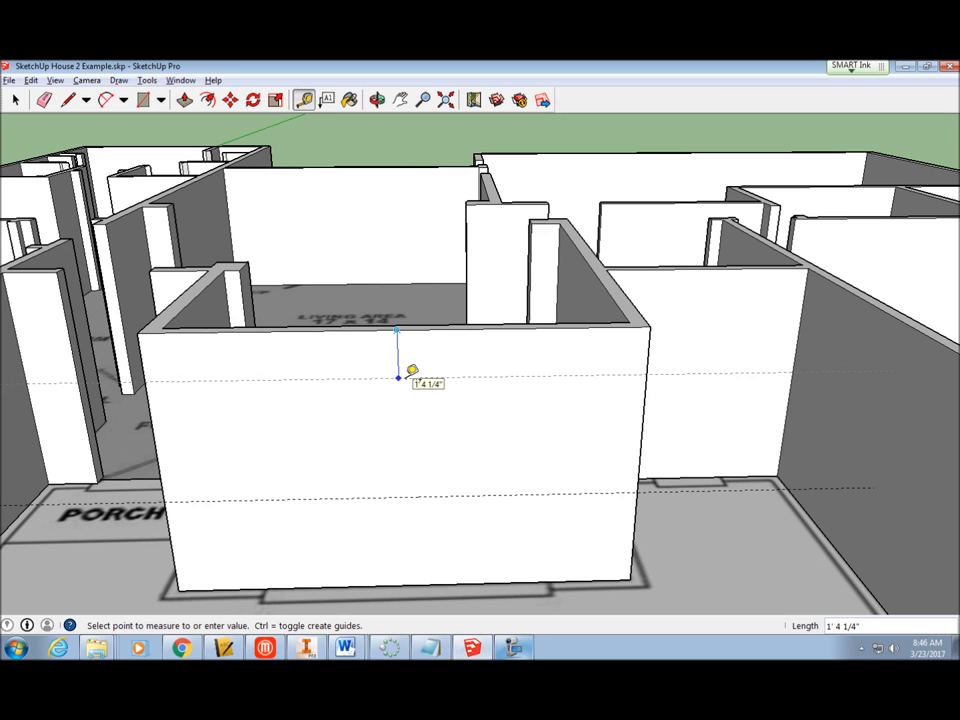
pyautogui.write('24')
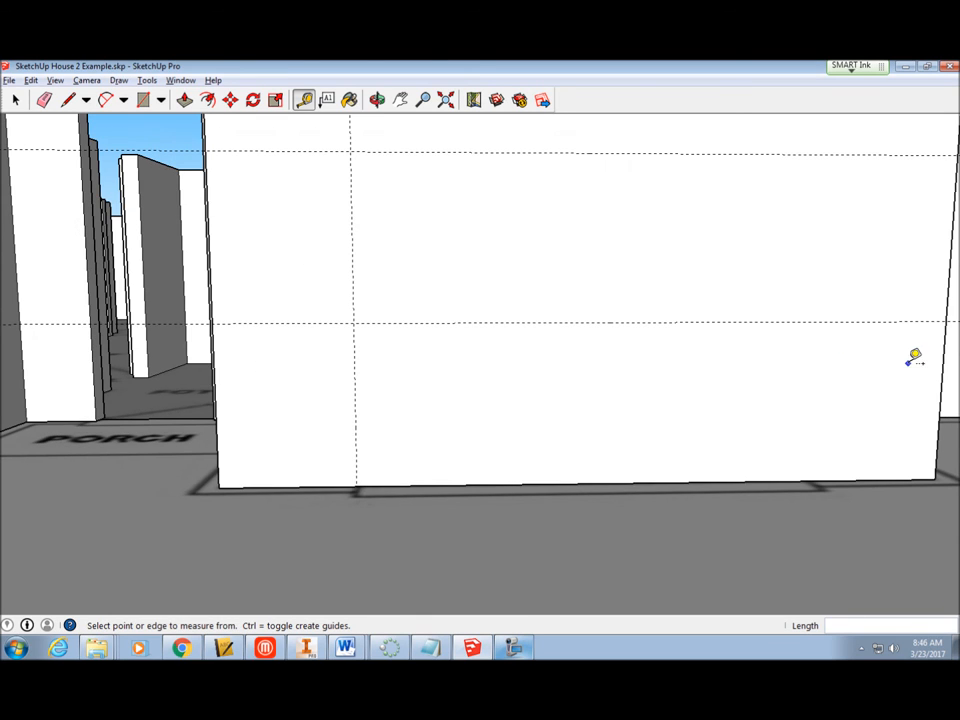
# - Add a vertical guide from the wall edge and outline the window rectangle between guides
pyautogui.click(816, 348)
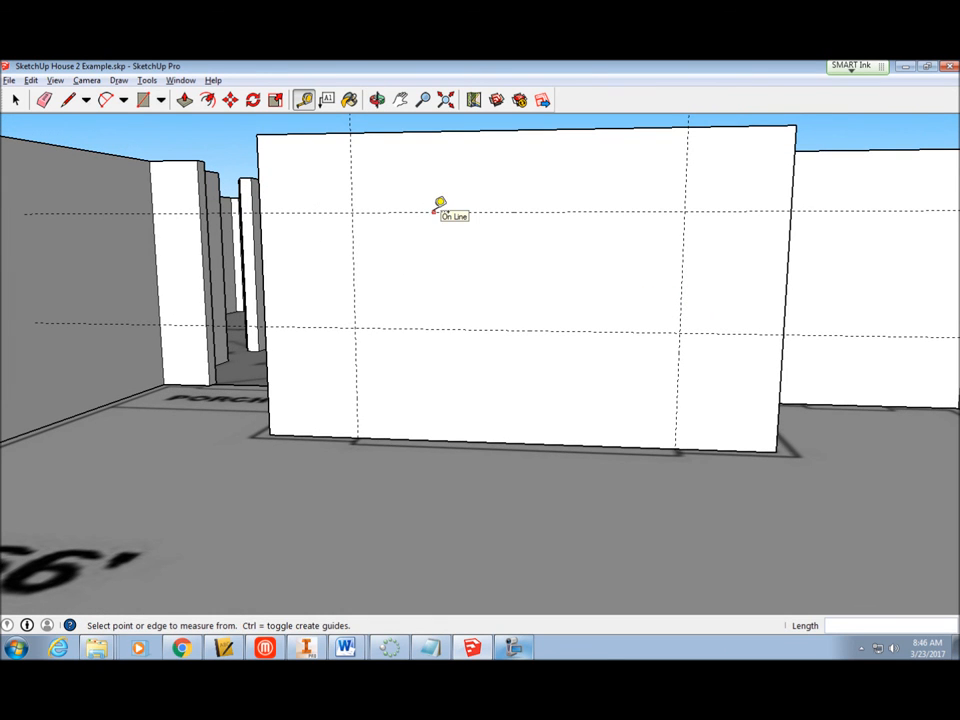
pyautogui.click(148, 100)
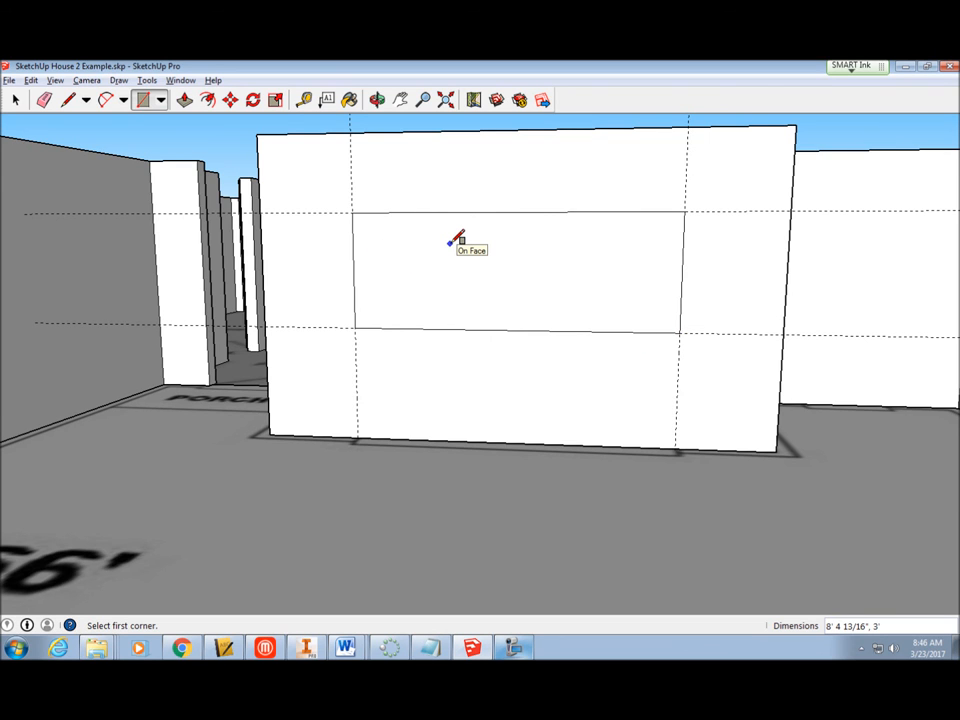
pyautogui.click(376, 100)
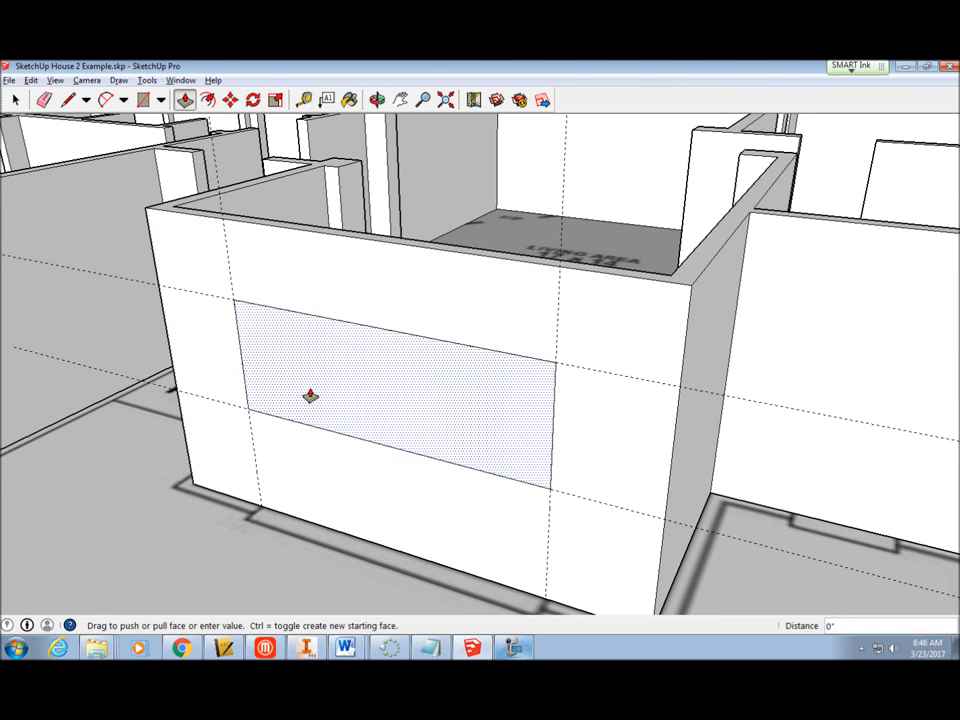
# - Push the rectangle face through the wall thickness to cut the window opening
pyautogui.moveTo(310, 396); pyautogui.dragTo(330, 384)
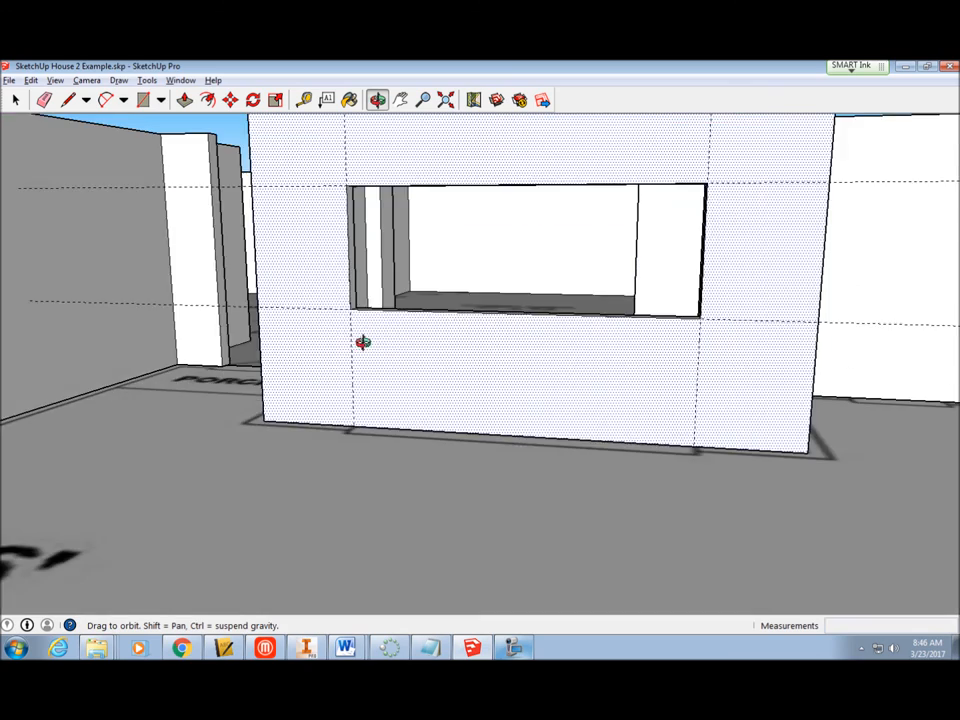
pyautogui.moveTo(364, 342); pyautogui.dragTo(472, 394)
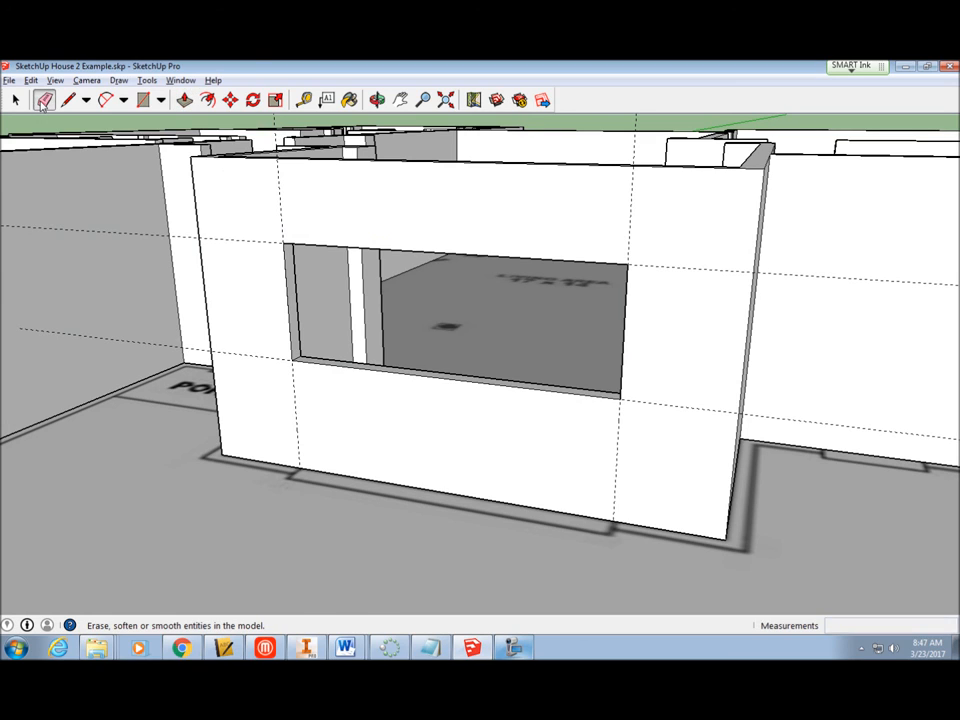
pyautogui.moveTo(280, 216)
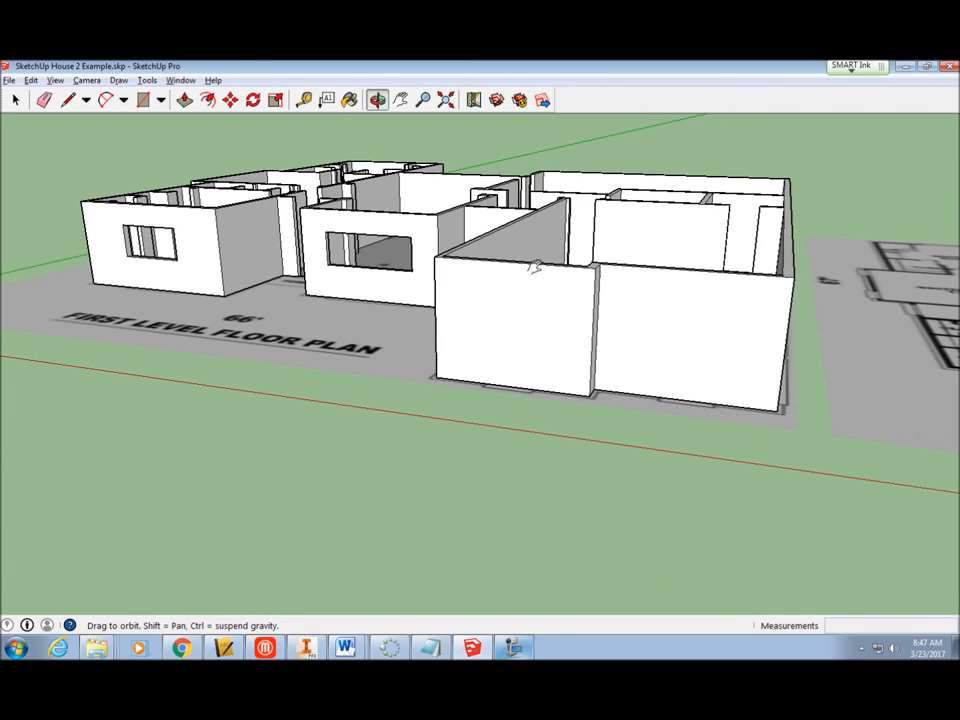
# - Zoom to the next wall and place horizontal guides 36 inches from its top
pyautogui.moveTo(536, 264); pyautogui.dragTo(486, 342)
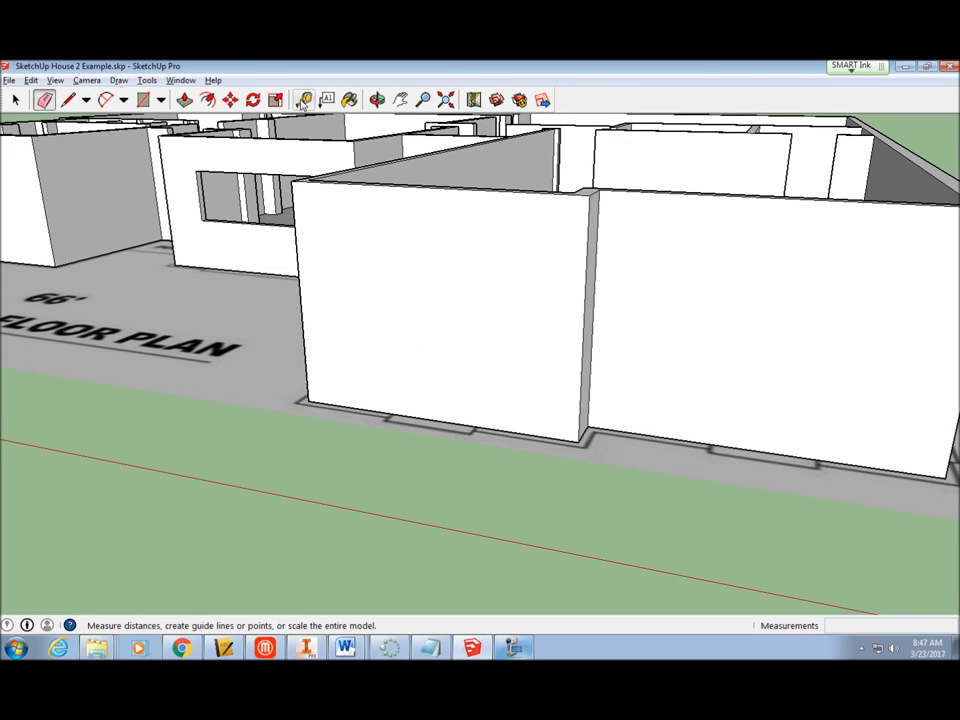
pyautogui.click(304, 100)
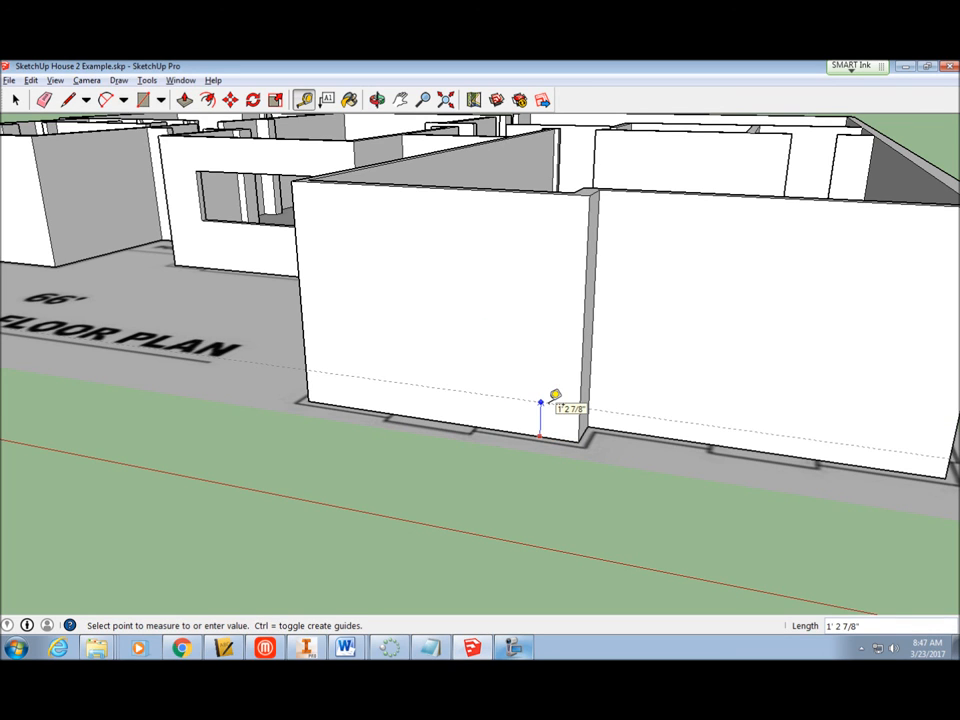
pyautogui.write('36')
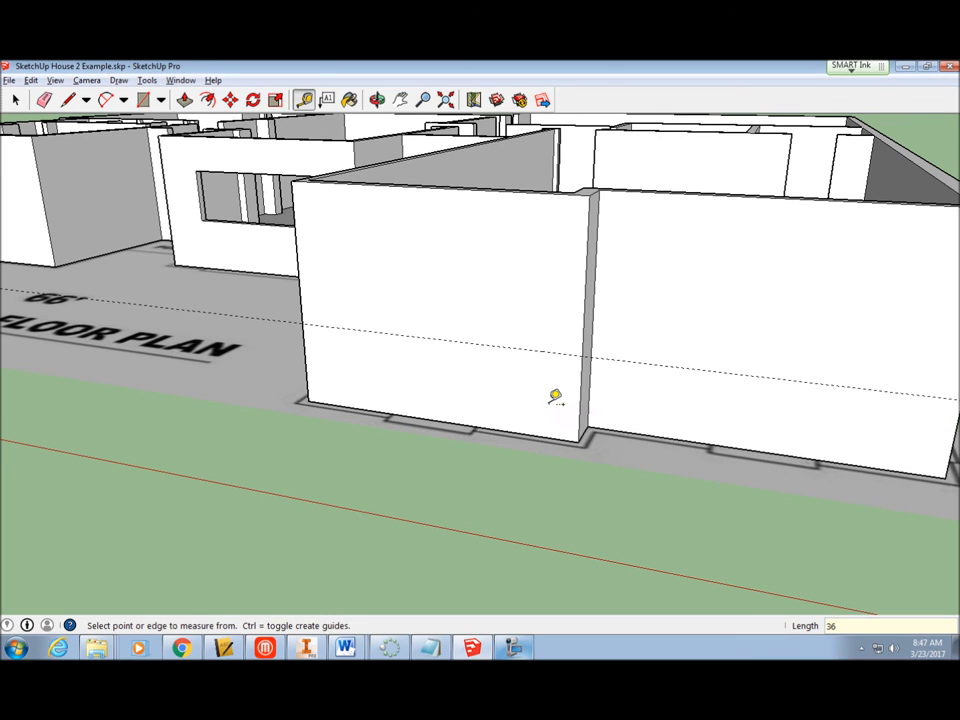
pyautogui.moveTo(700, 432)
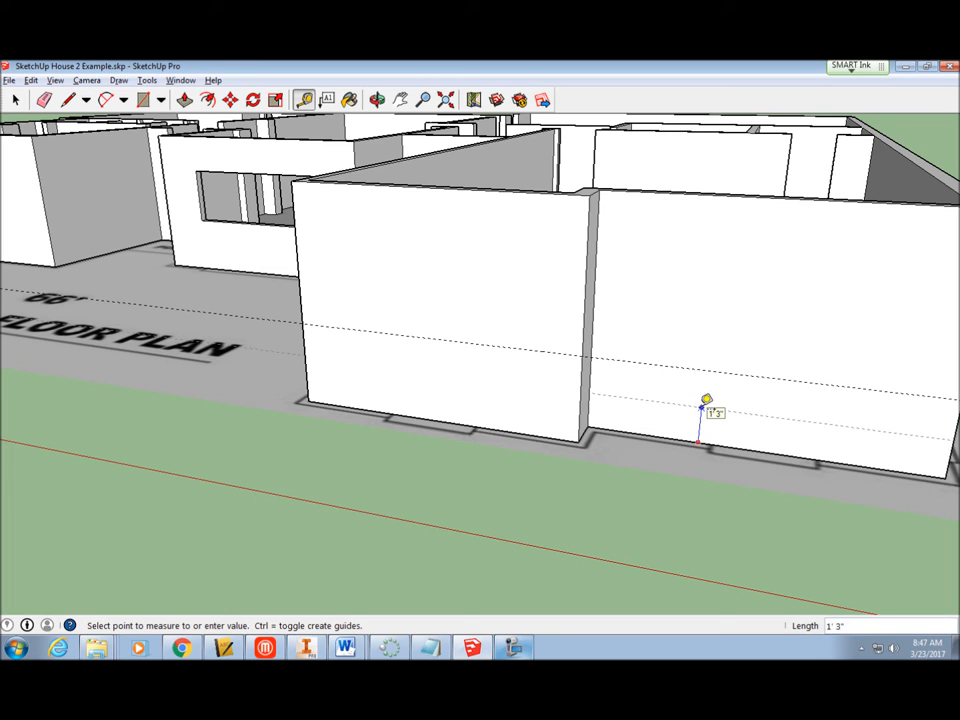
pyautogui.write('36')
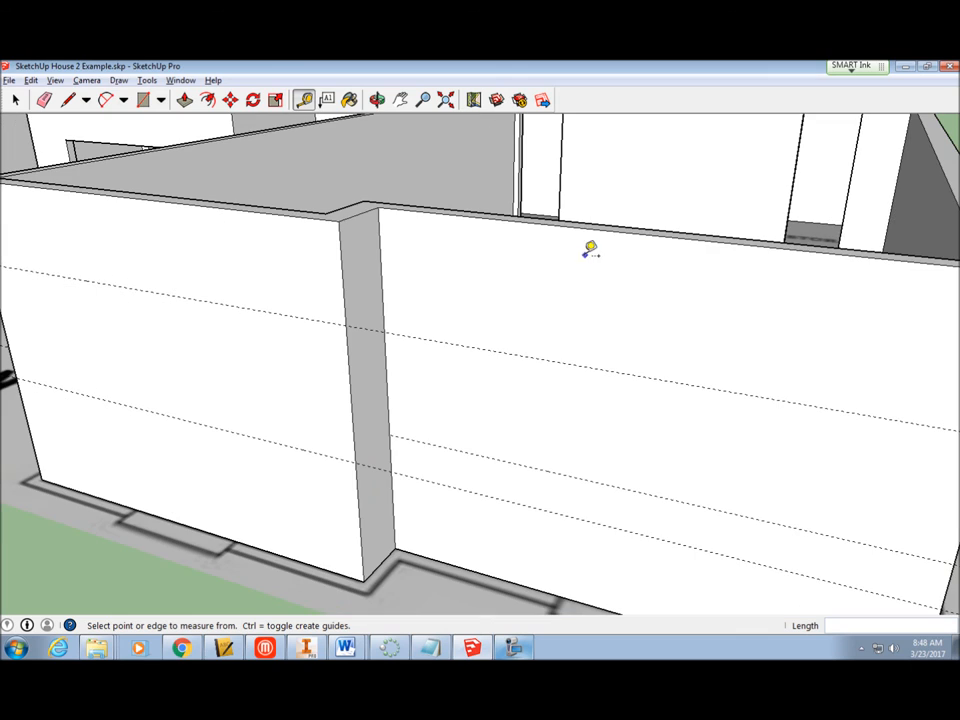
# - Pull another horizontal guide down the wall and a vertical guide about 42 inches in
pyautogui.click(558, 264)
pyautogui.write('24')
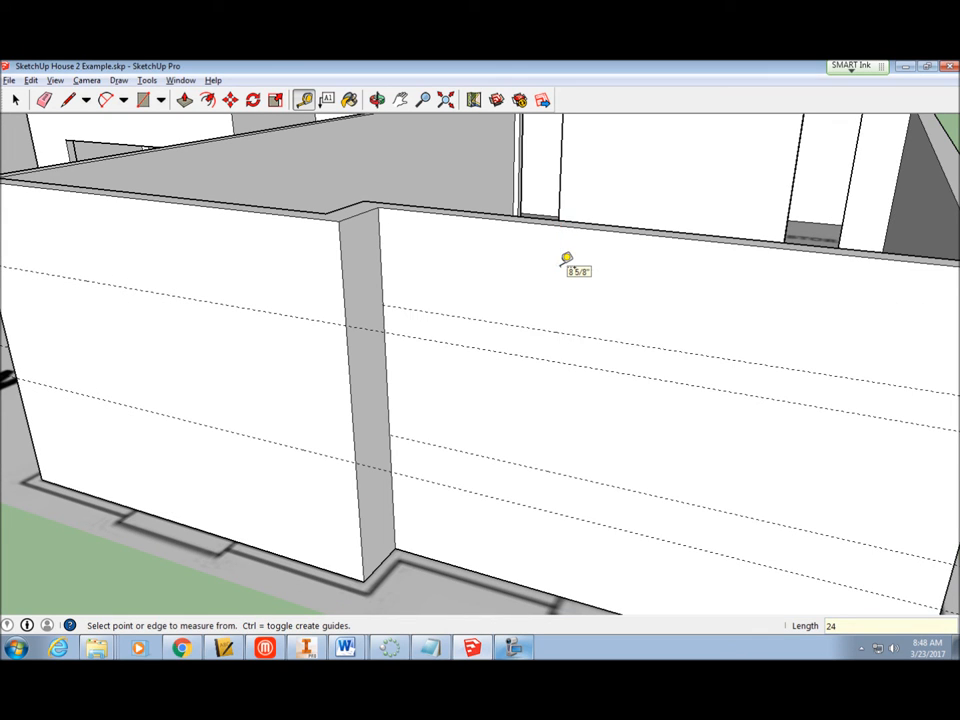
pyautogui.moveTo(576, 264); pyautogui.dragTo(250, 384)
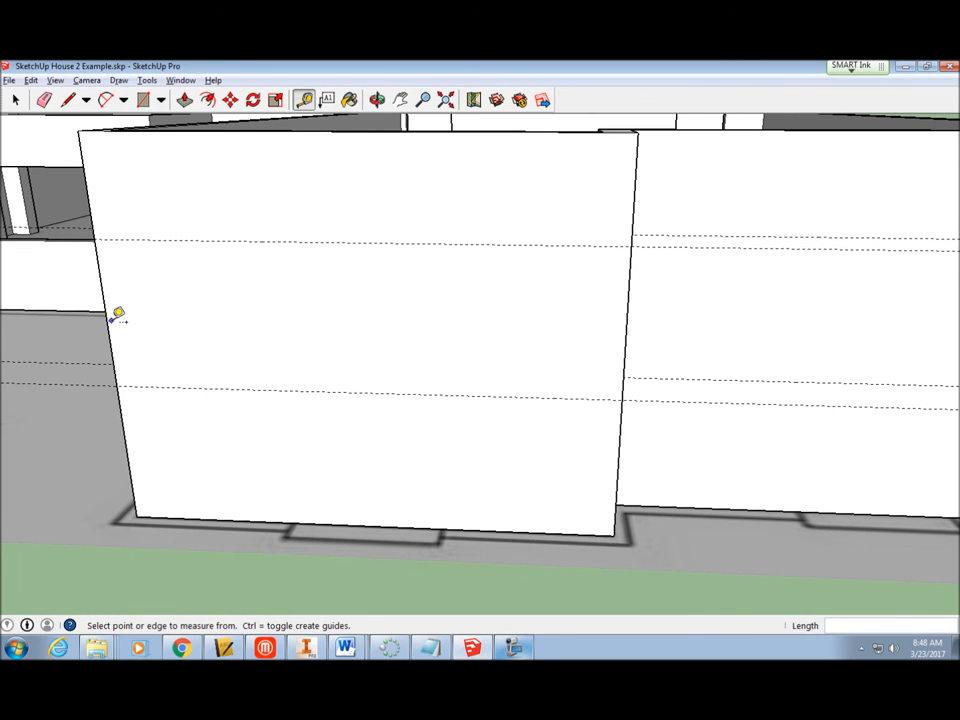
pyautogui.moveTo(112, 318); pyautogui.dragTo(284, 348)
pyautogui.write('42')
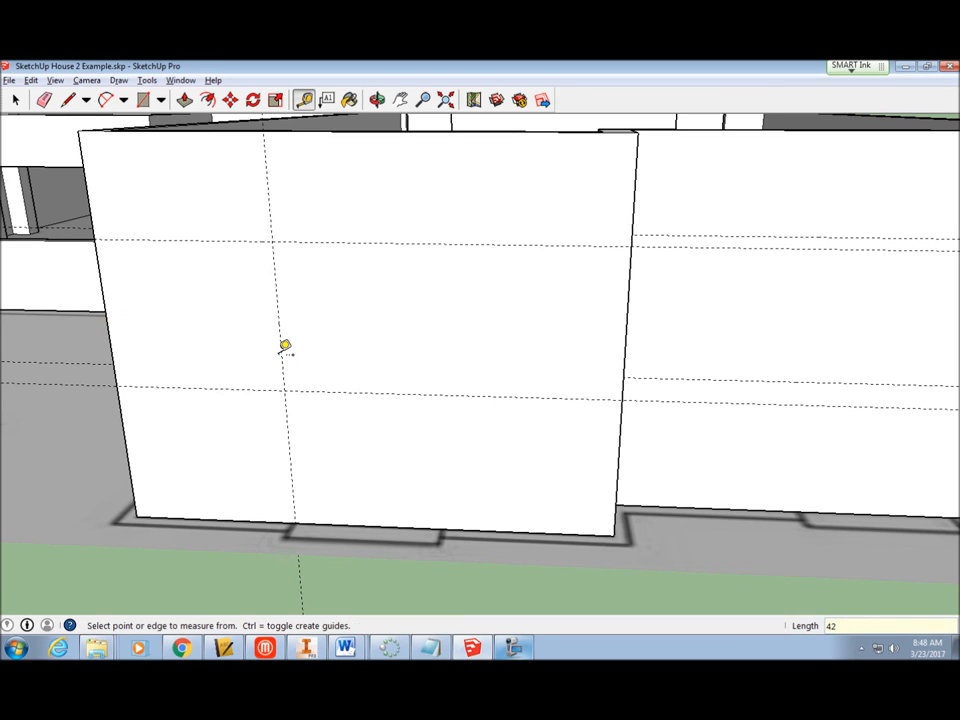
pyautogui.moveTo(640, 318)
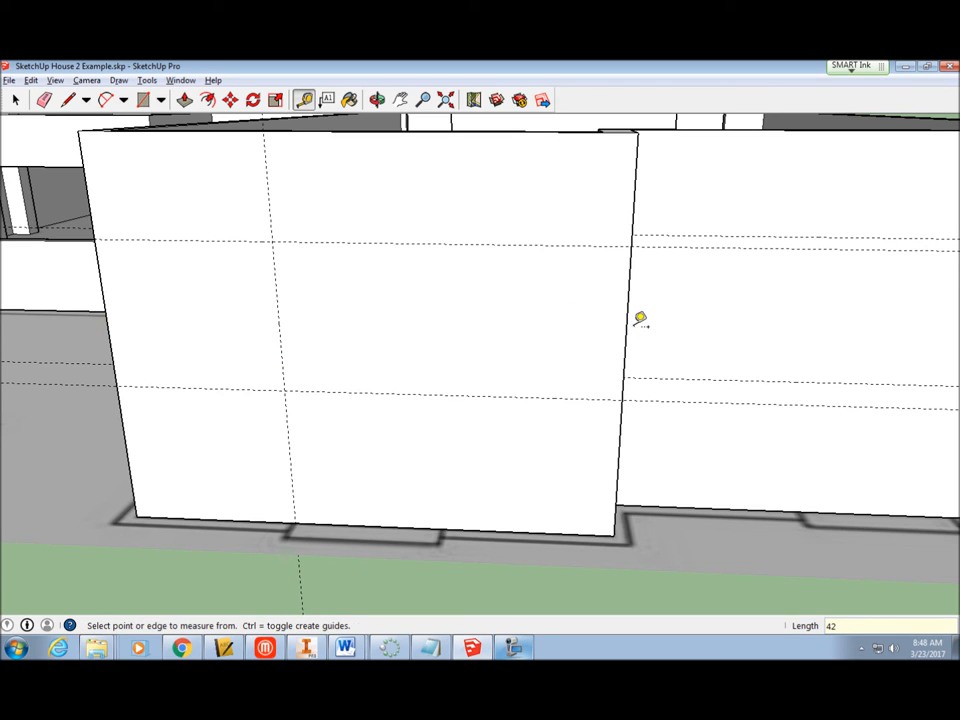
pyautogui.moveTo(660, 318)
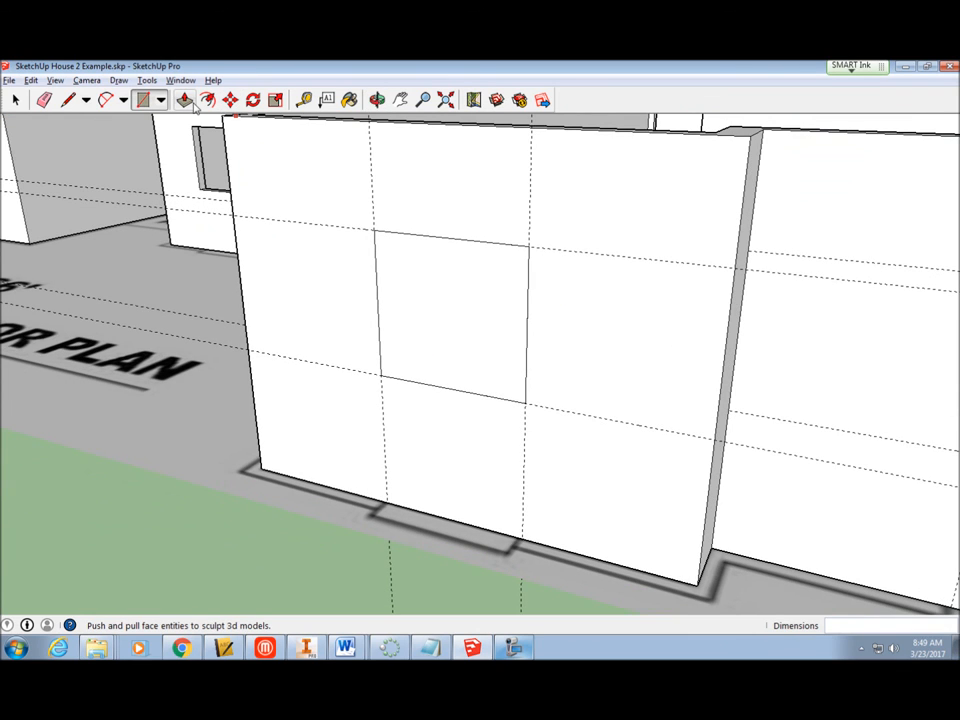
# - Push the middle square face between the guides through the wall as a window opening
pyautogui.click(184, 100)
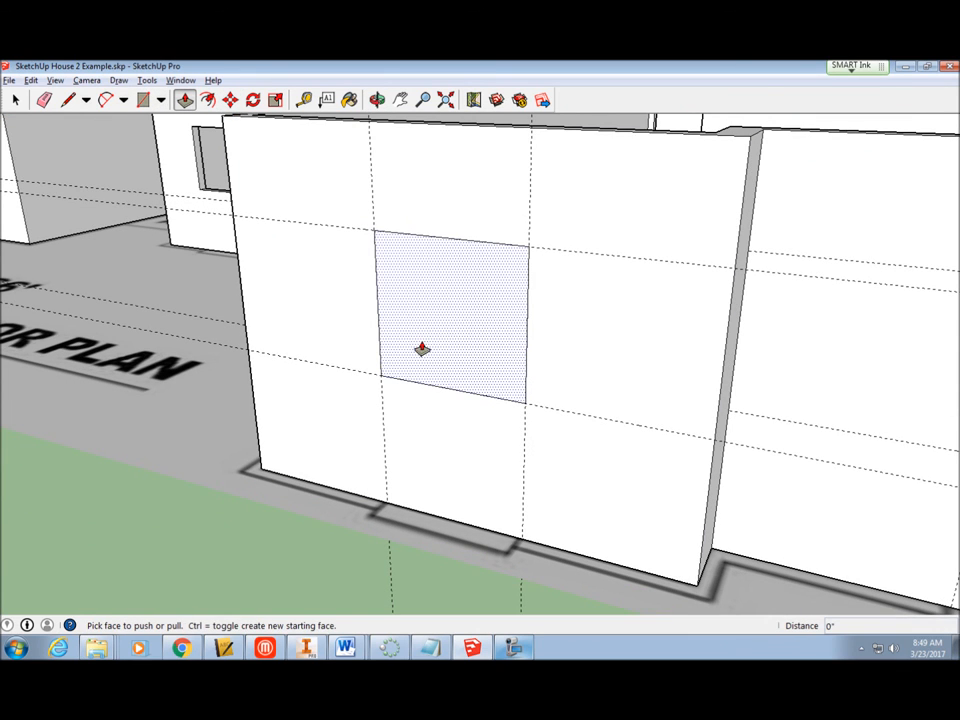
pyautogui.moveTo(422, 348); pyautogui.dragTo(438, 336)
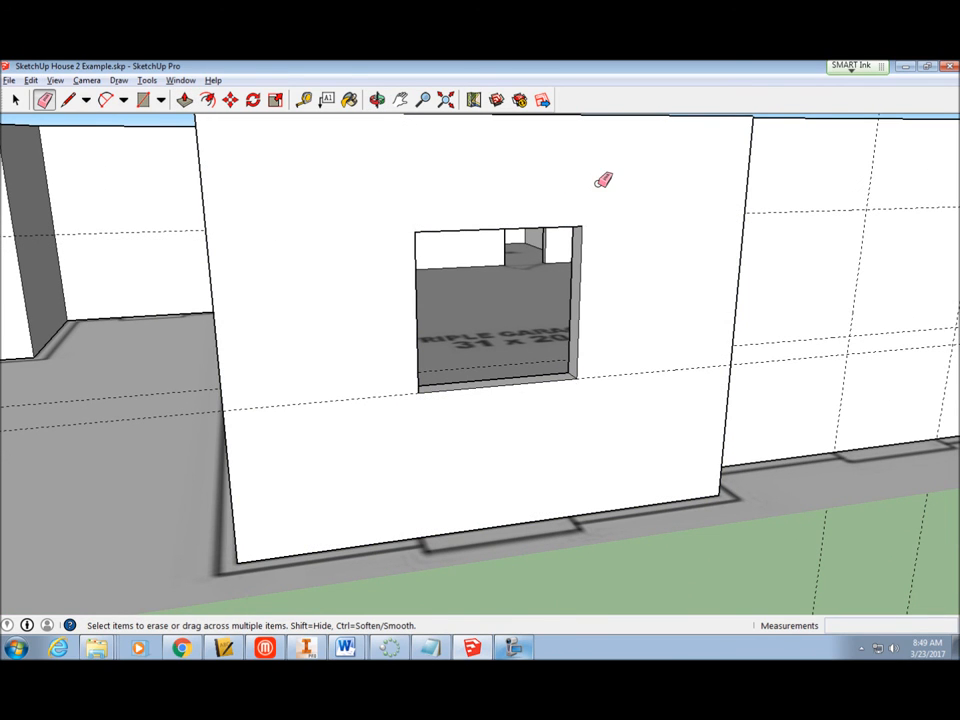
pyautogui.moveTo(624, 374)
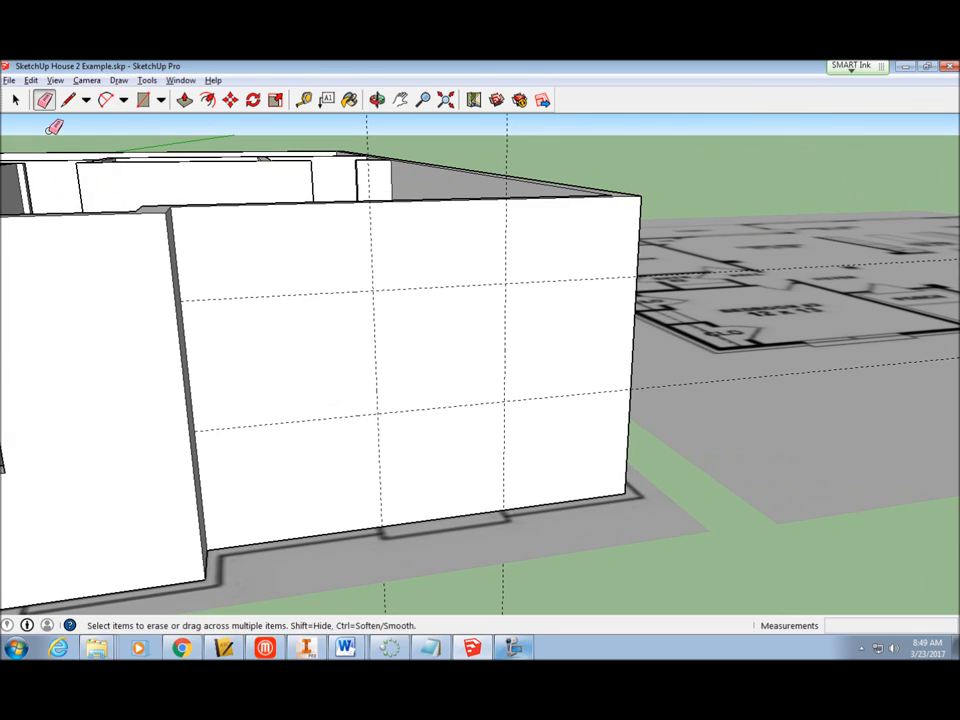
# - Draw a window rectangle between the guide intersections on another wall
pyautogui.click(144, 100)
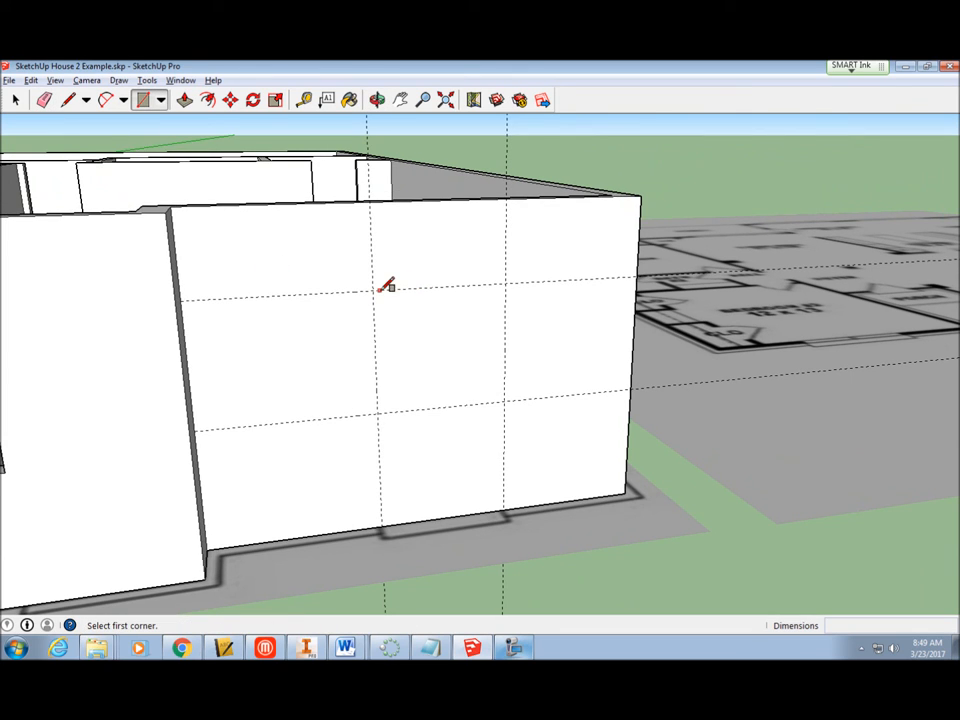
pyautogui.click(372, 292)
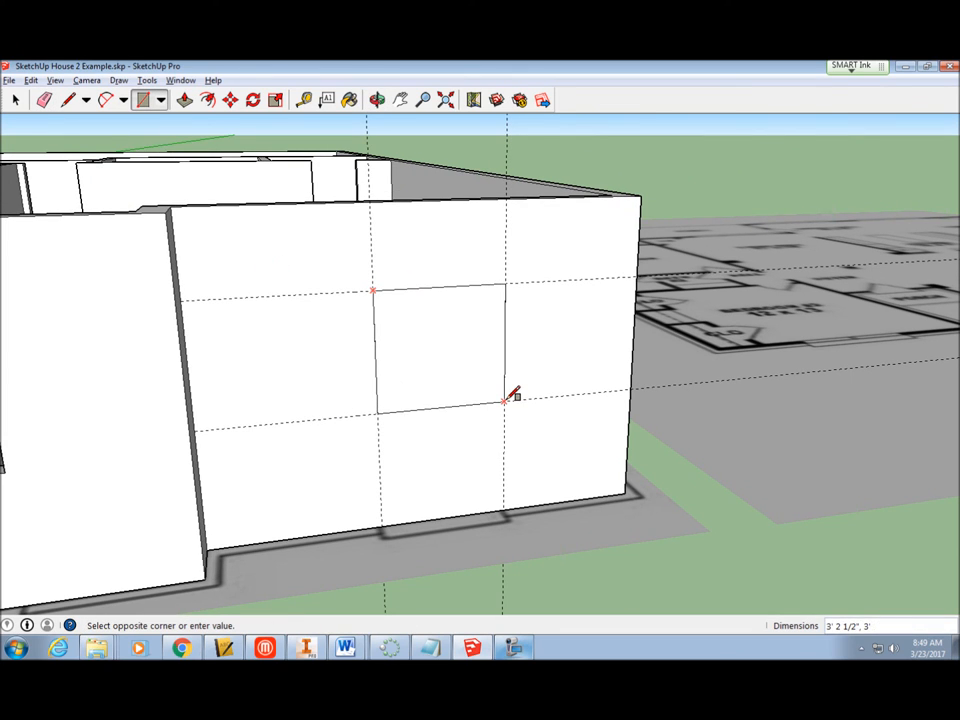
pyautogui.click(184, 100)
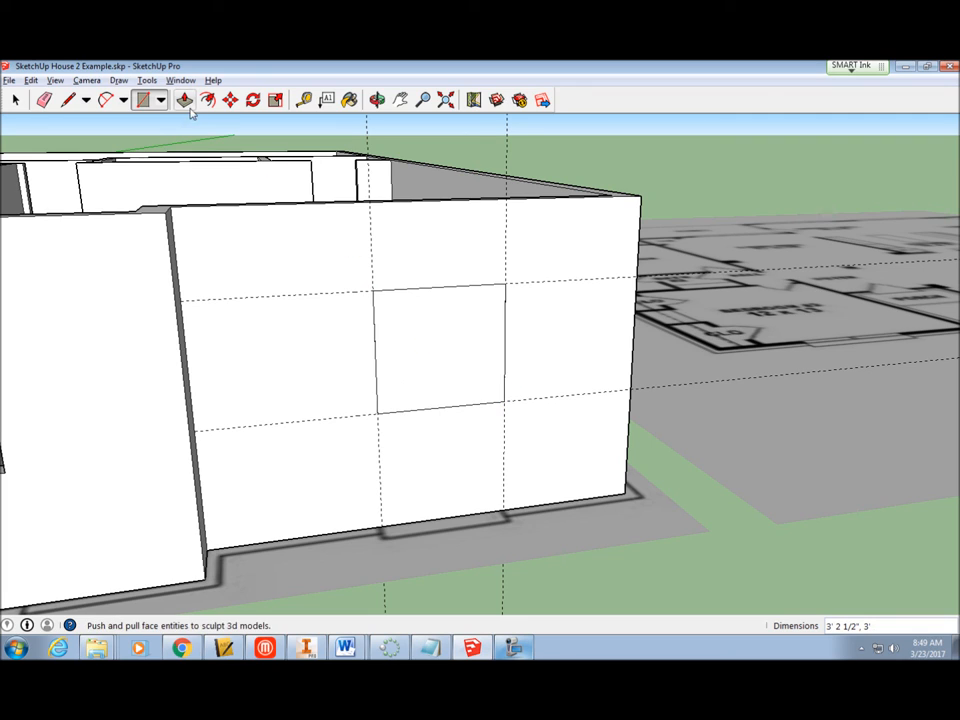
pyautogui.click(184, 100)
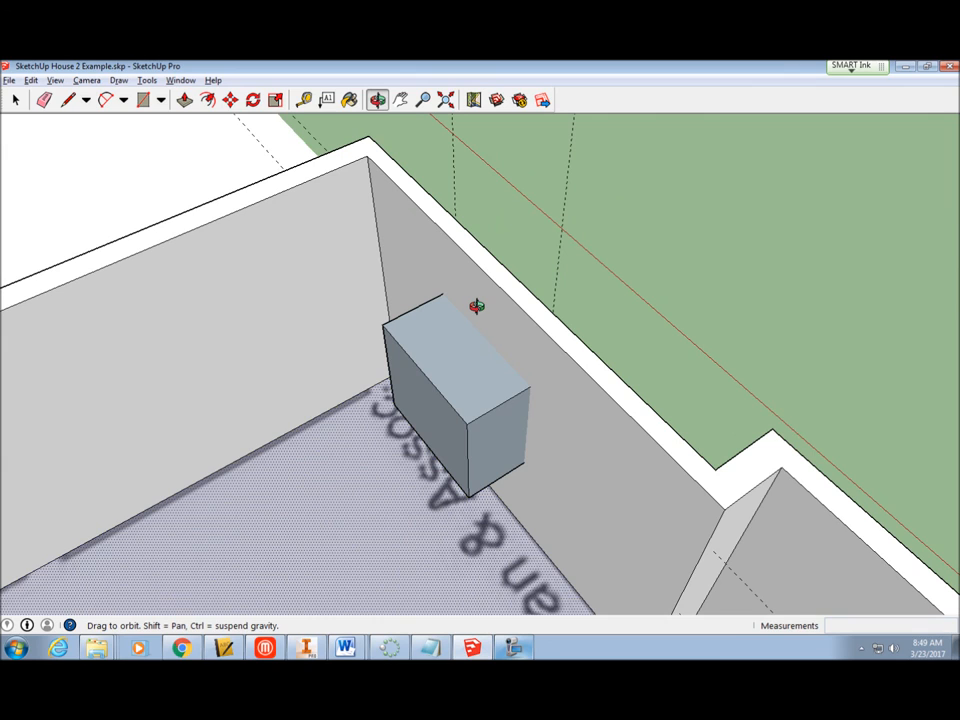
# - Undo the push that bulged outward so the face can be pushed inward instead
pyautogui.click(184, 100)
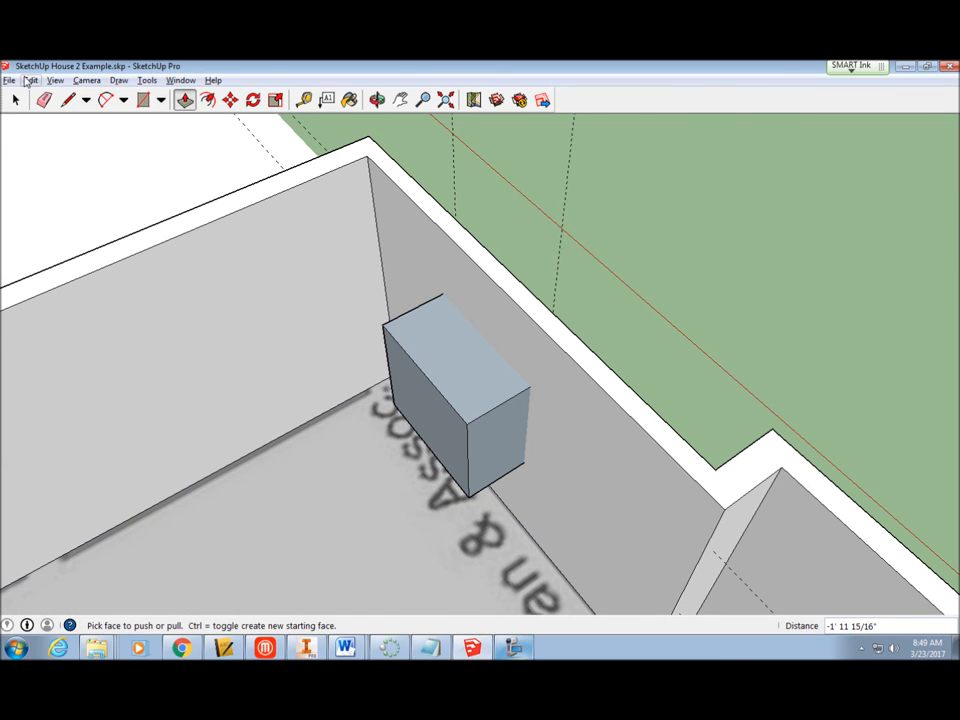
pyautogui.click(32, 80)
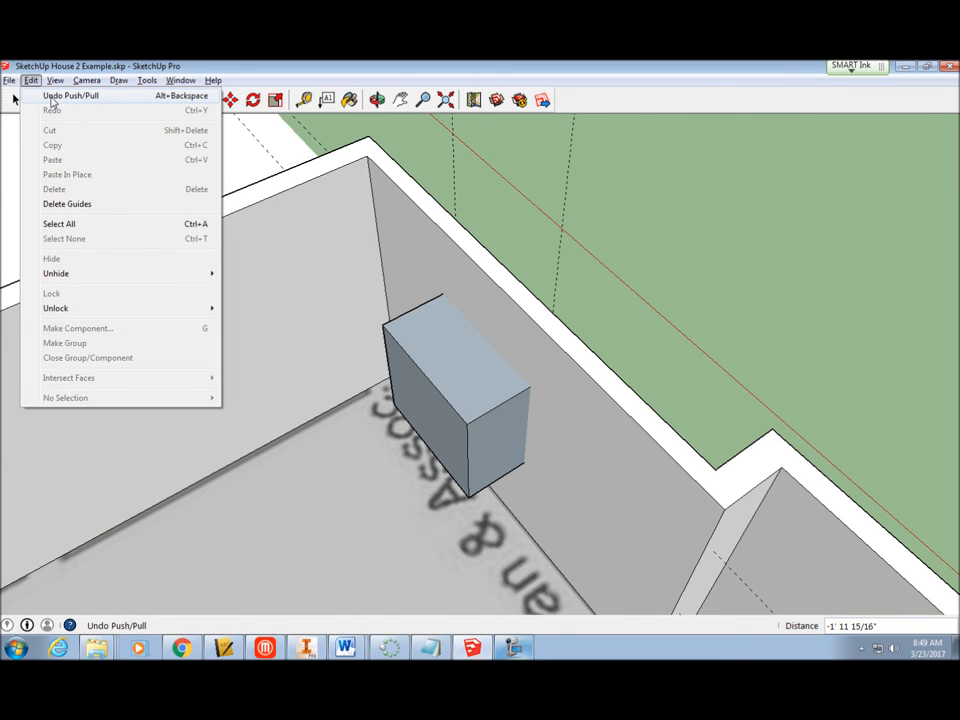
pyautogui.click(70, 96)
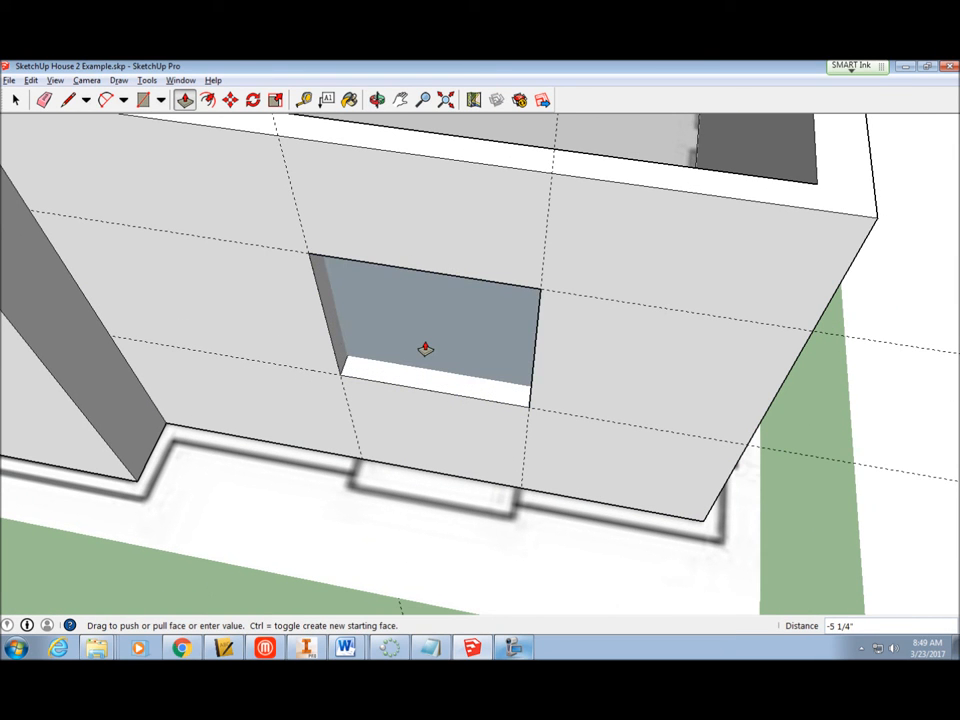
pyautogui.moveTo(424, 344)
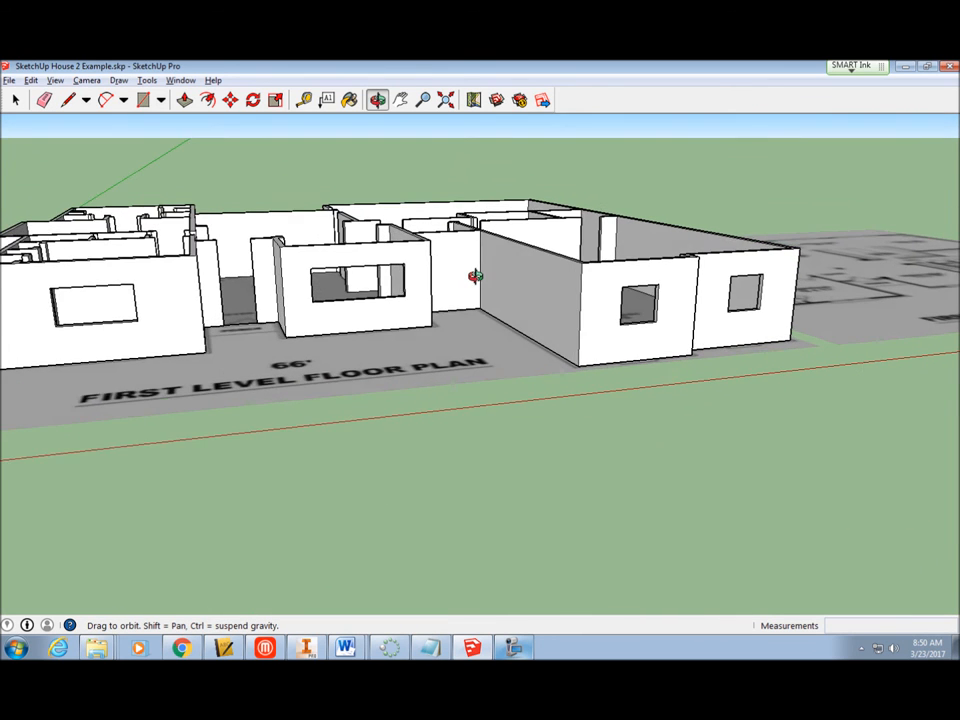
# - Orbit the house, then view it straight from above with the Top standard view
pyautogui.moveTo(476, 278); pyautogui.dragTo(544, 318)
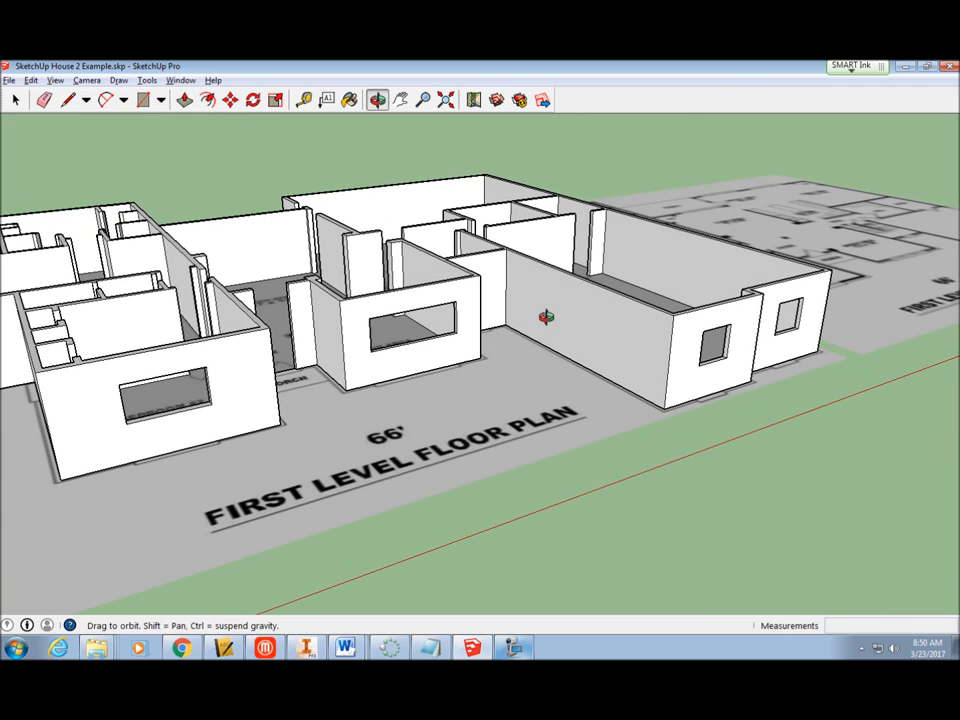
pyautogui.click(86, 80)
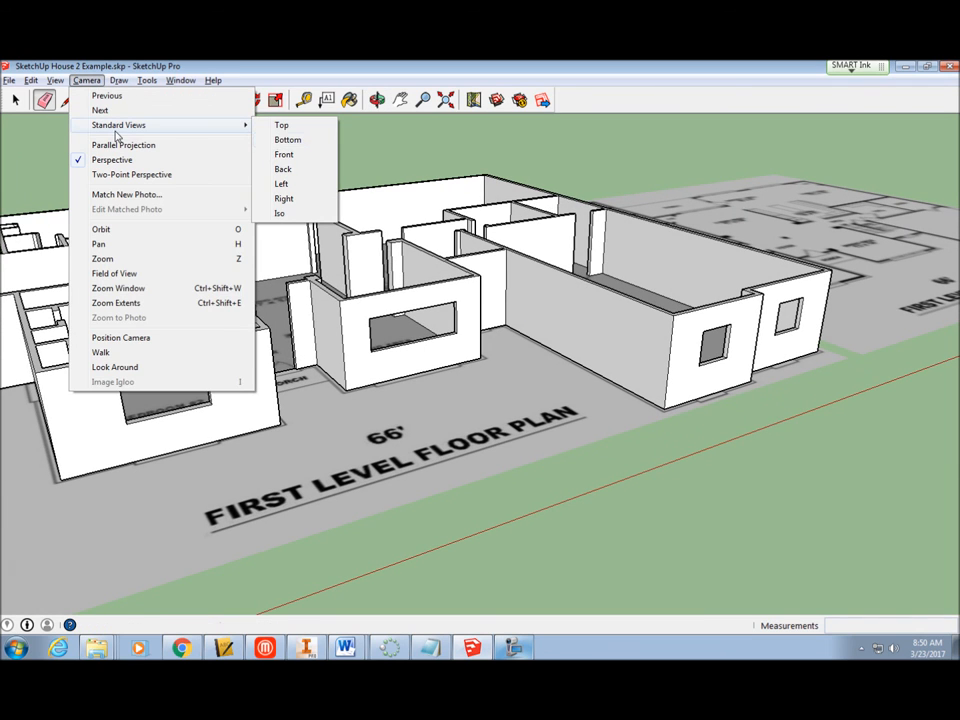
pyautogui.click(282, 124)
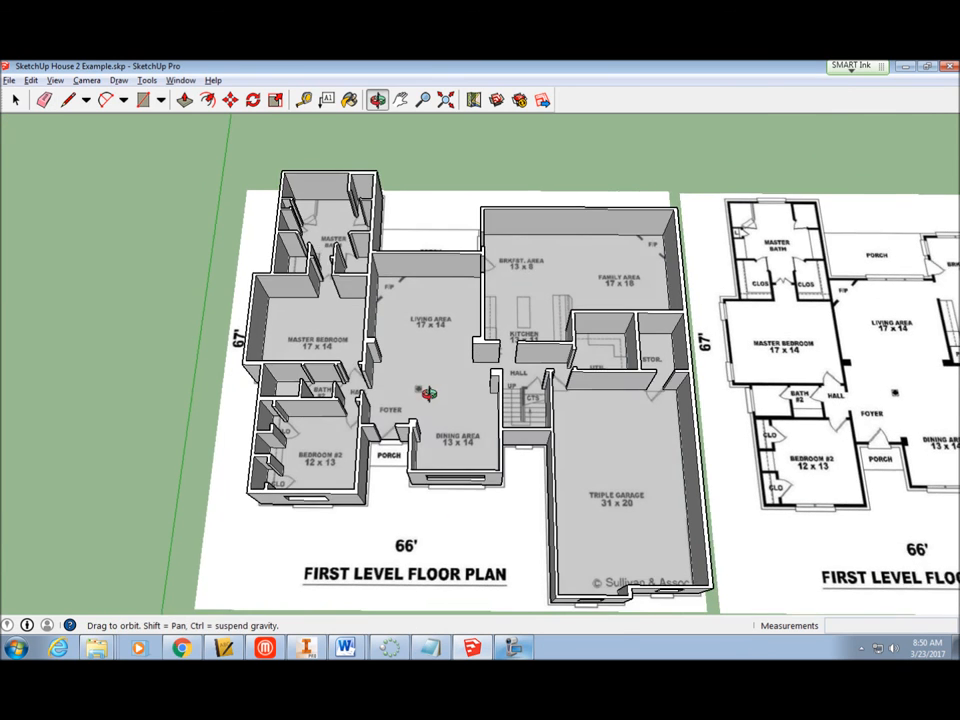
pyautogui.click(44, 100)
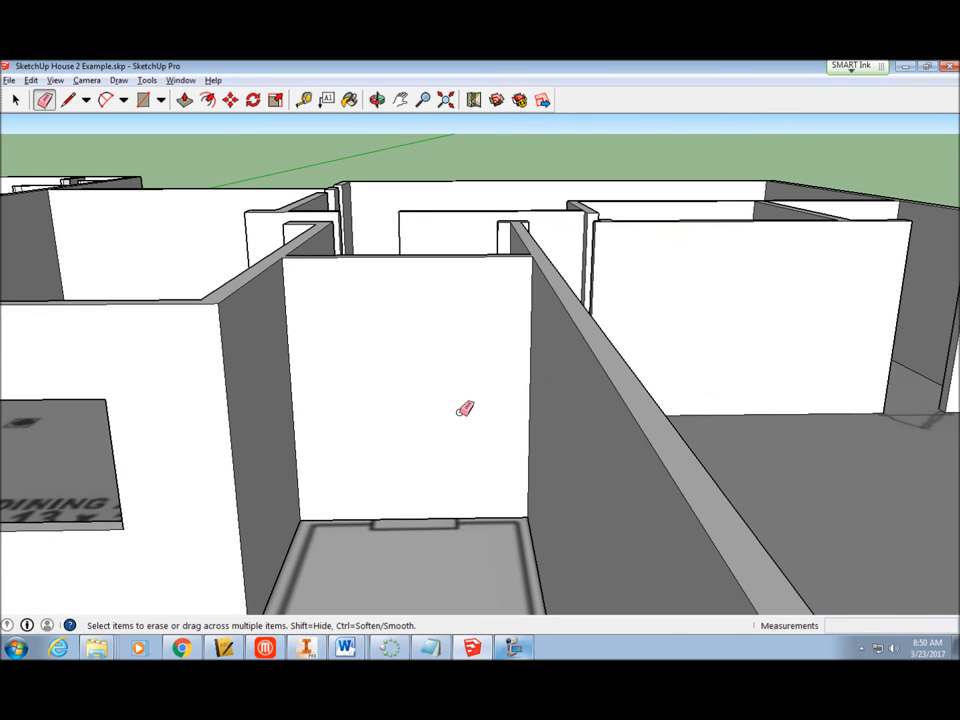
# - Add guides on the interior walls, then orbit to inspect the porch corner walls
pyautogui.click(304, 100)
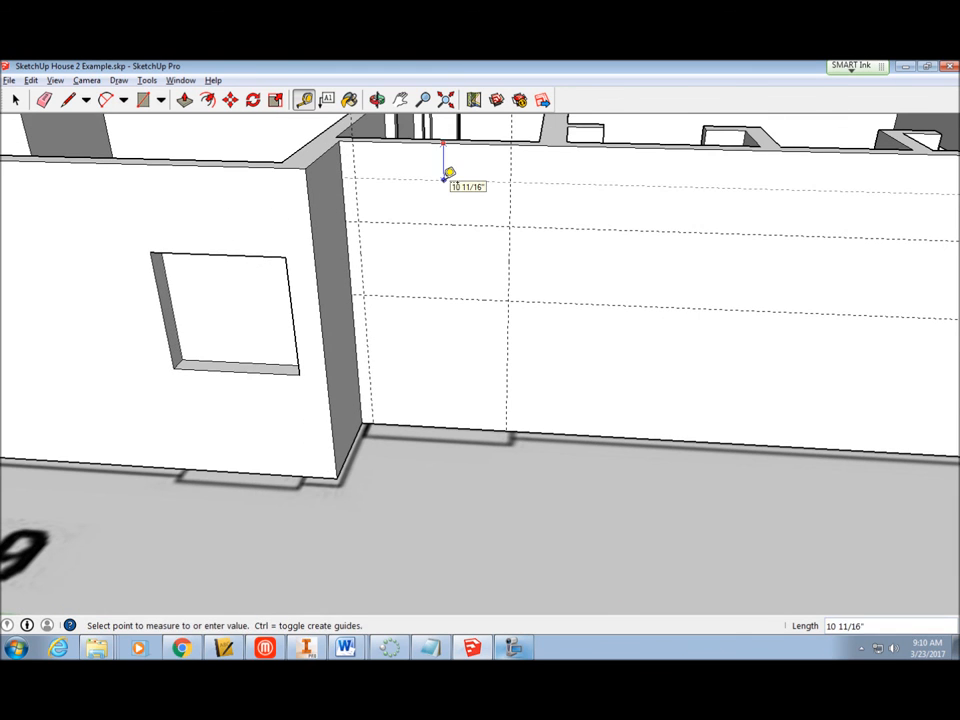
pyautogui.click(144, 100)
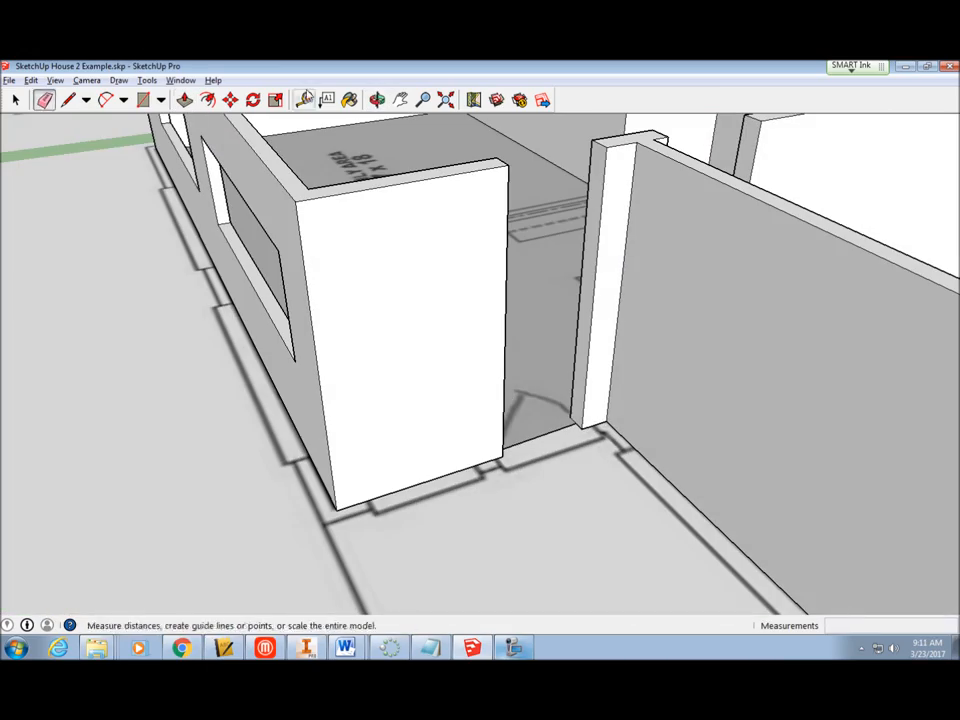
pyautogui.click(304, 100)
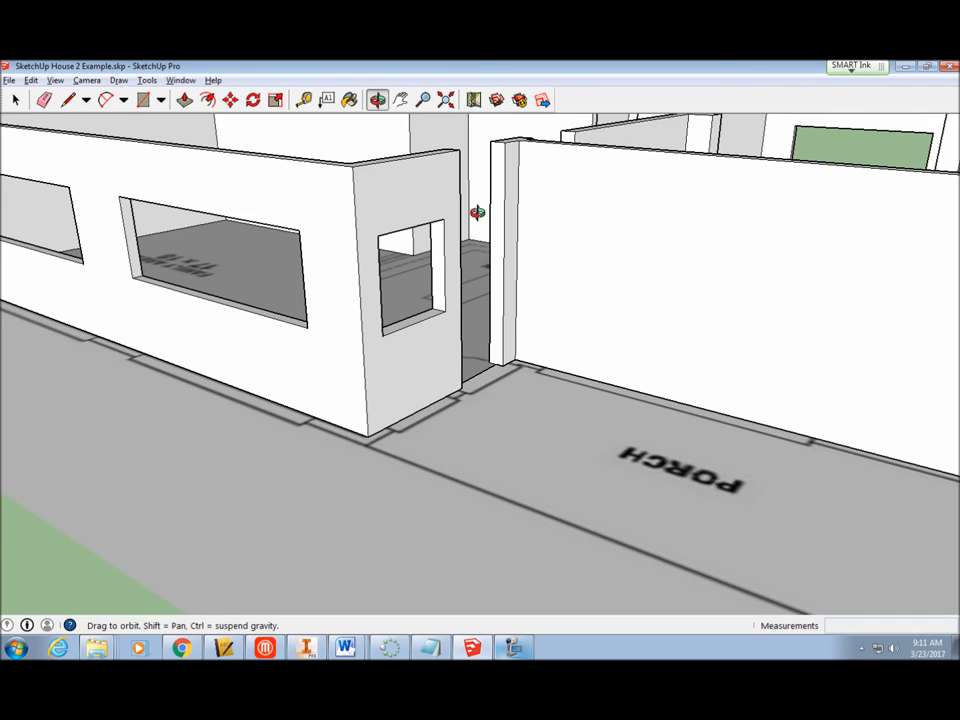
pyautogui.moveTo(478, 212); pyautogui.dragTo(536, 280)
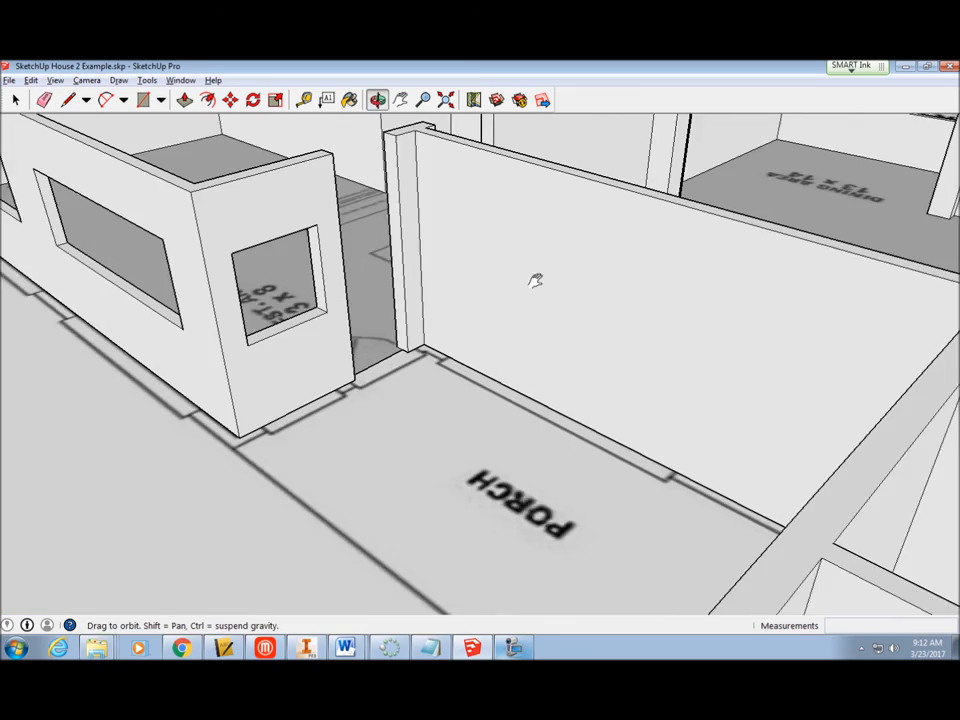